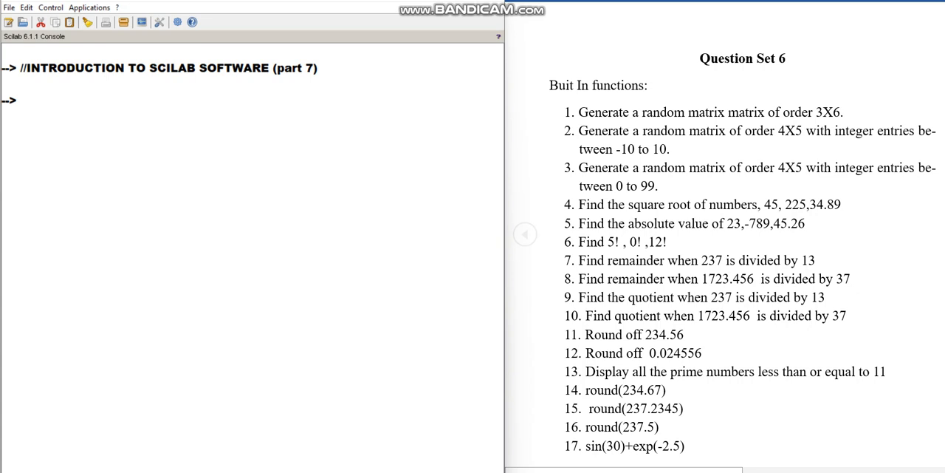
Evaluate rand(3,6) at the prompt to show a 3-by-6 random matrix
{"action": "left_click", "coordinate": [221, 100]}
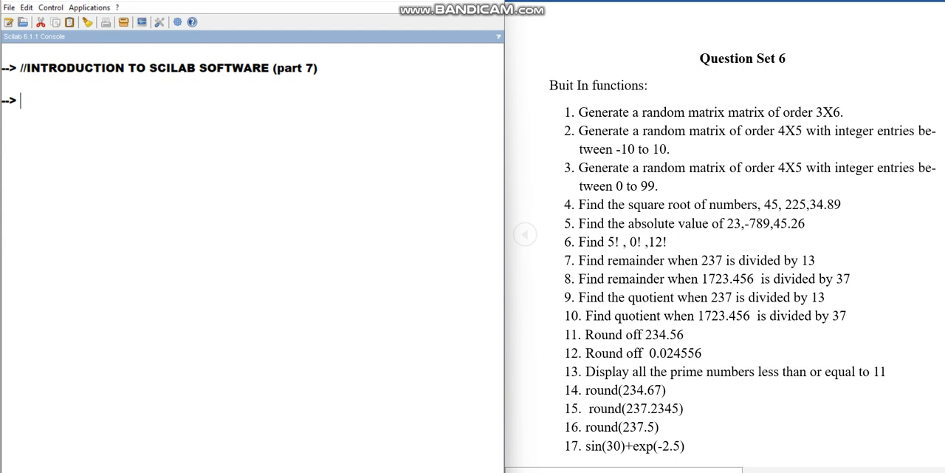
{"action": "type", "text": "ran"}
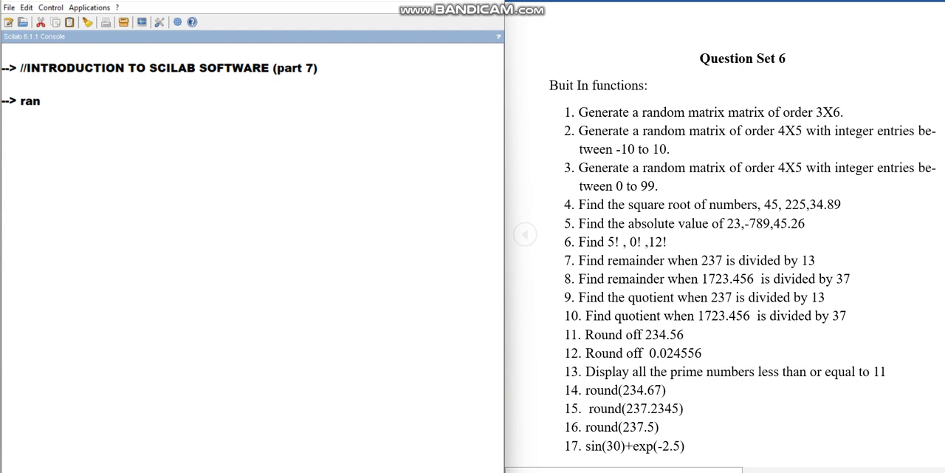
{"action": "type", "text": "d"}
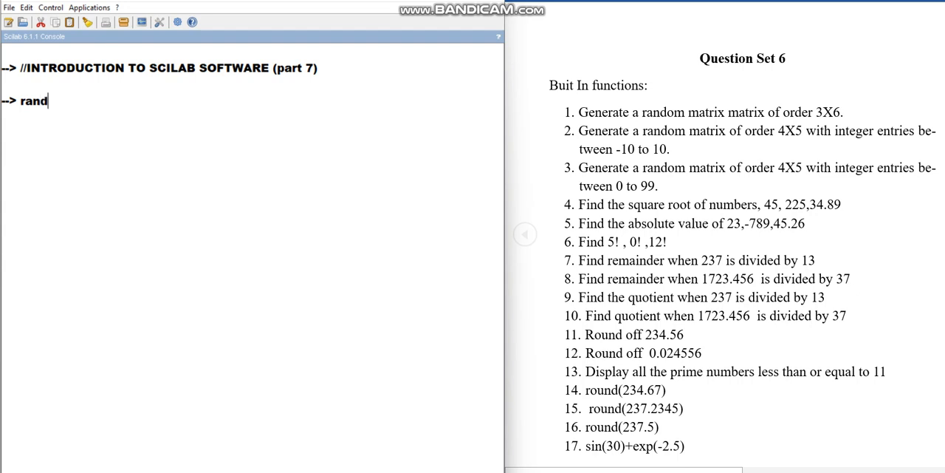
{"action": "type", "text": "()"}
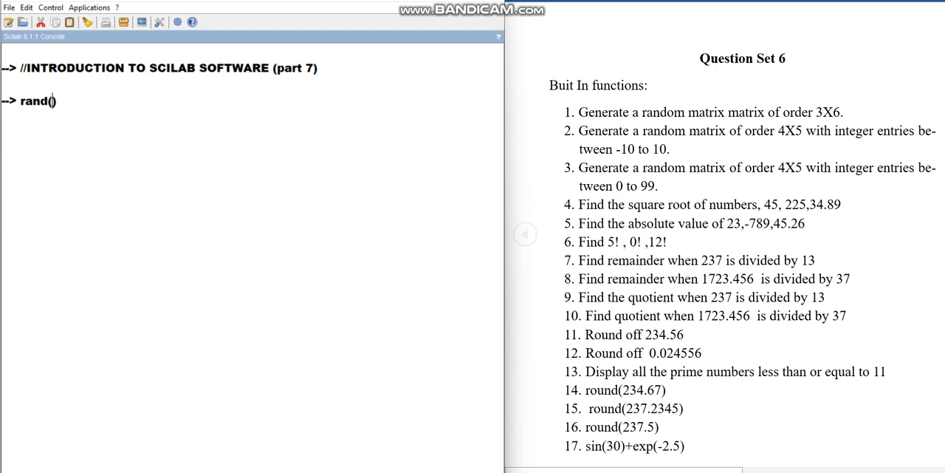
{"action": "type", "text": "3"}
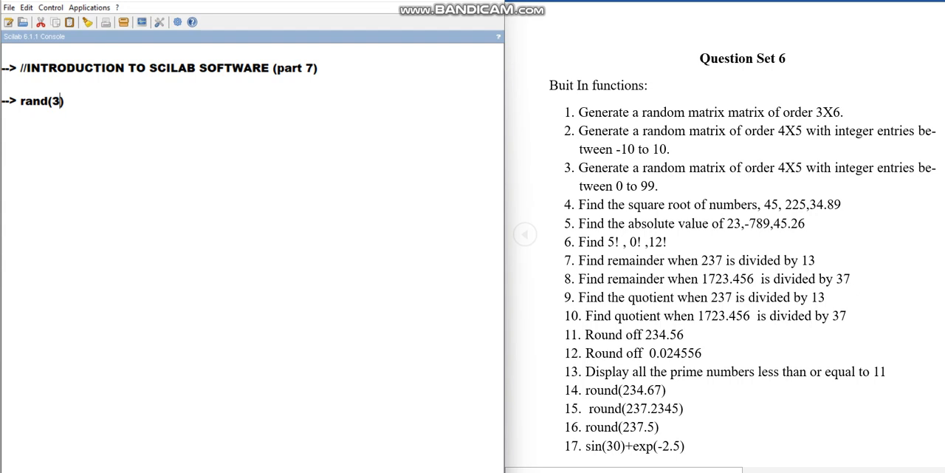
{"action": "type", "text": ",6"}
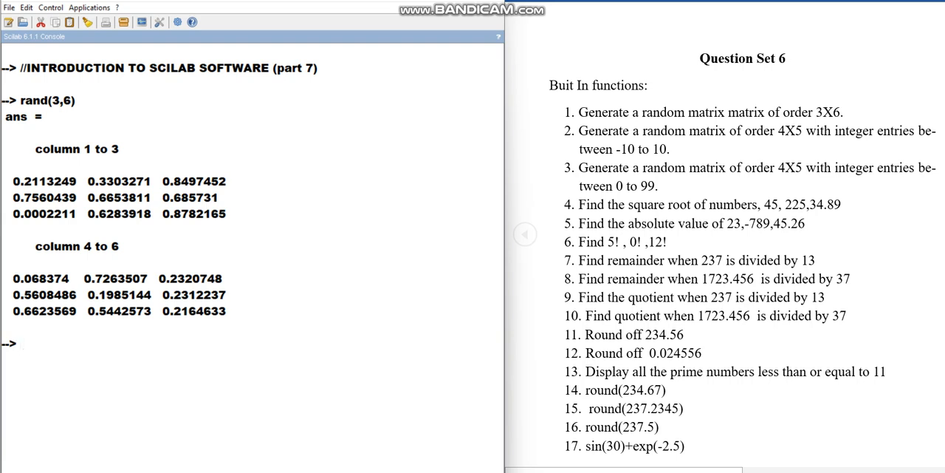
Evaluate grand(4,5,'uin',-10,10) for a 4-by-5 integer matrix between -10 and 10
{"action": "type", "text": "grand("}
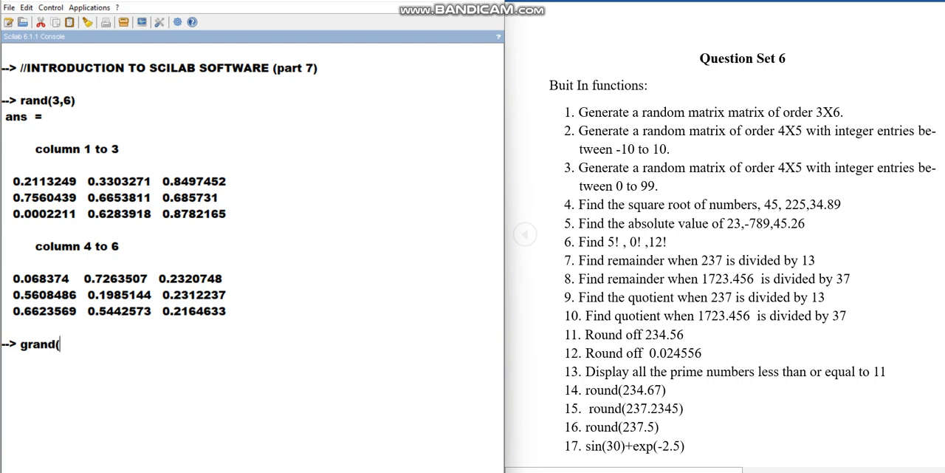
{"action": "type", "text": ")"}
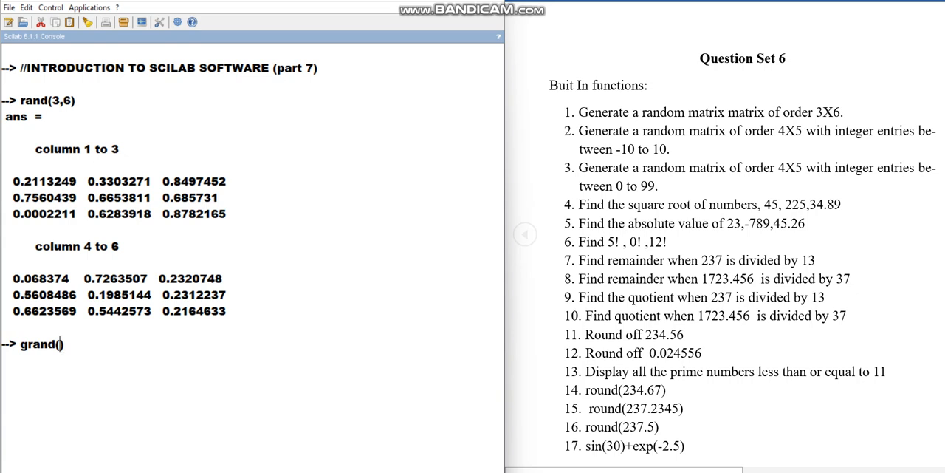
{"action": "type", "text": "4,5"}
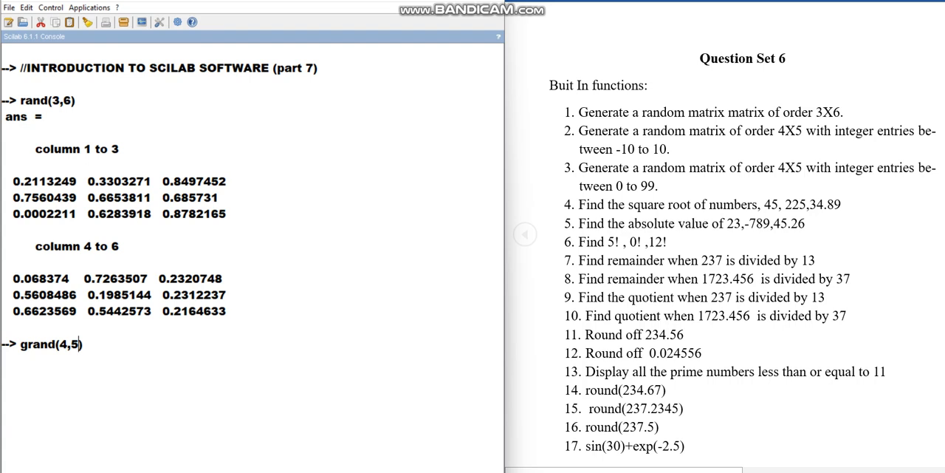
{"action": "type", "text": ","}
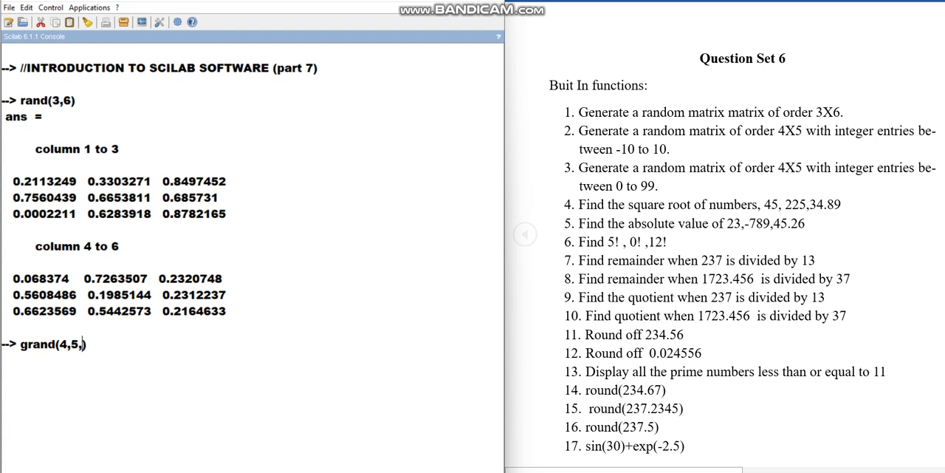
{"action": "type", "text": "'u"}
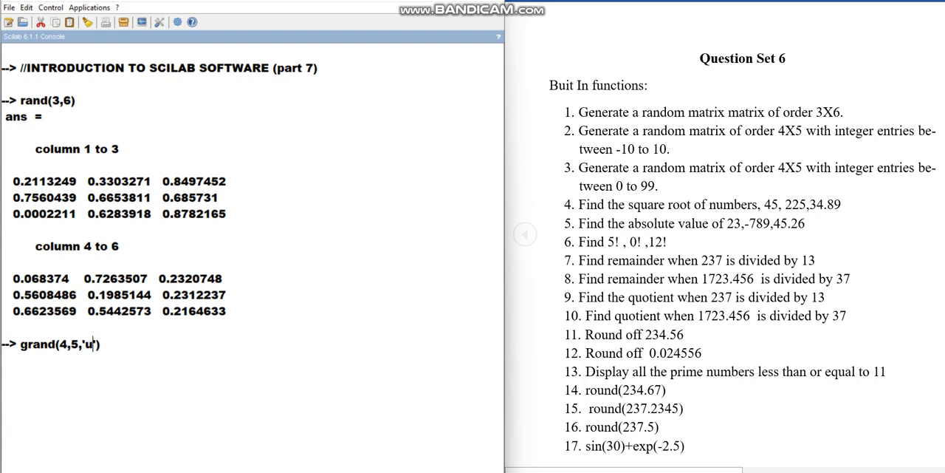
{"action": "type", "text": "in"}
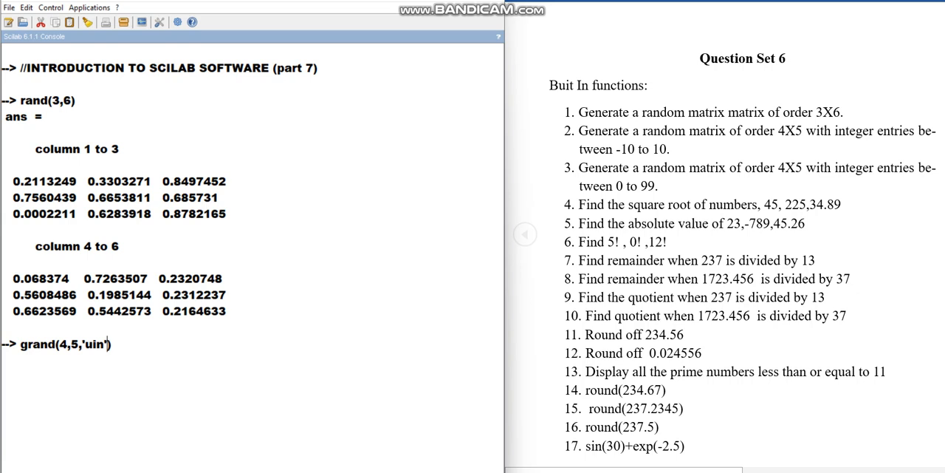
{"action": "type", "text": "',"}
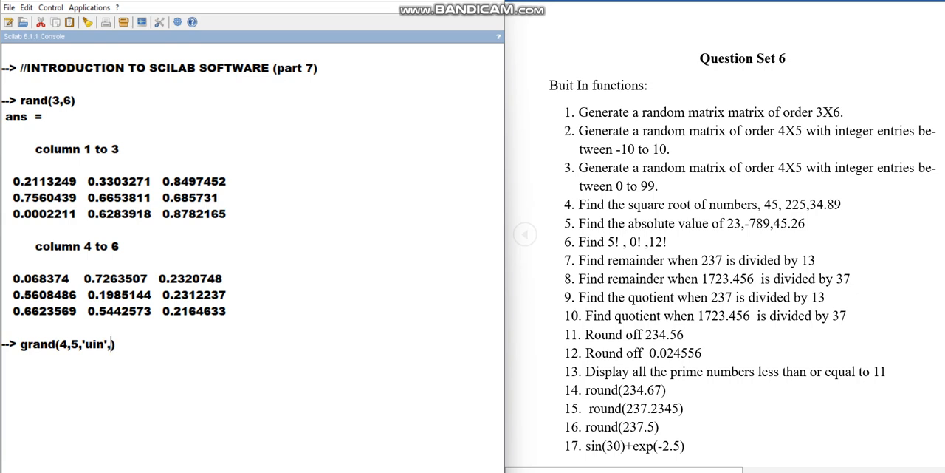
{"action": "type", "text": "-10"}
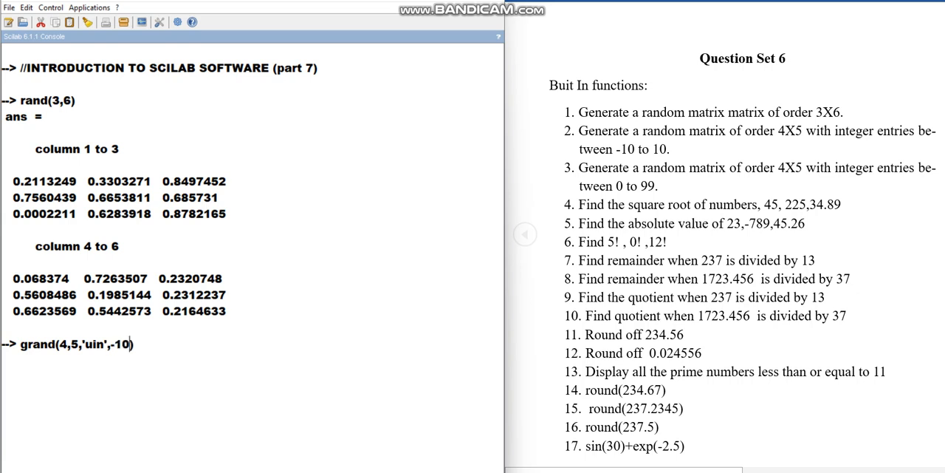
{"action": "type", "text": ",10)"}
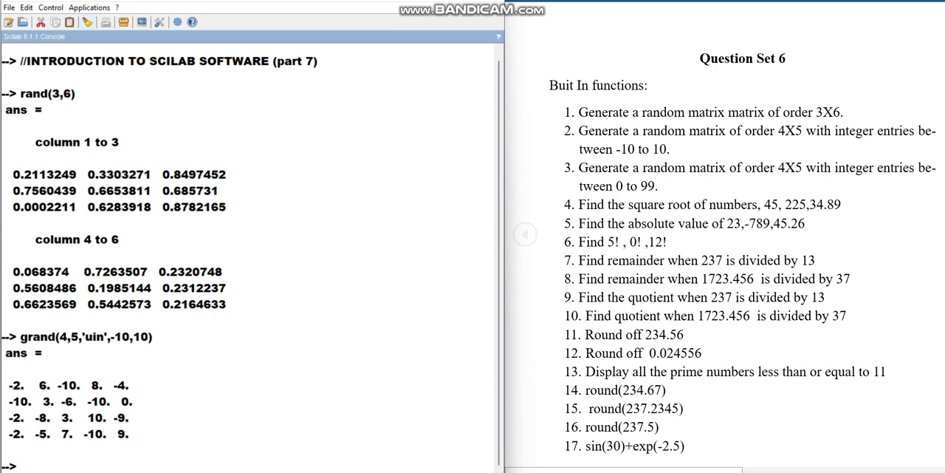
Clear the console, then rerun grand with range 0 to 99 for a new 4-by-5 matrix
{"action": "left_click", "coordinate": [160, 21]}
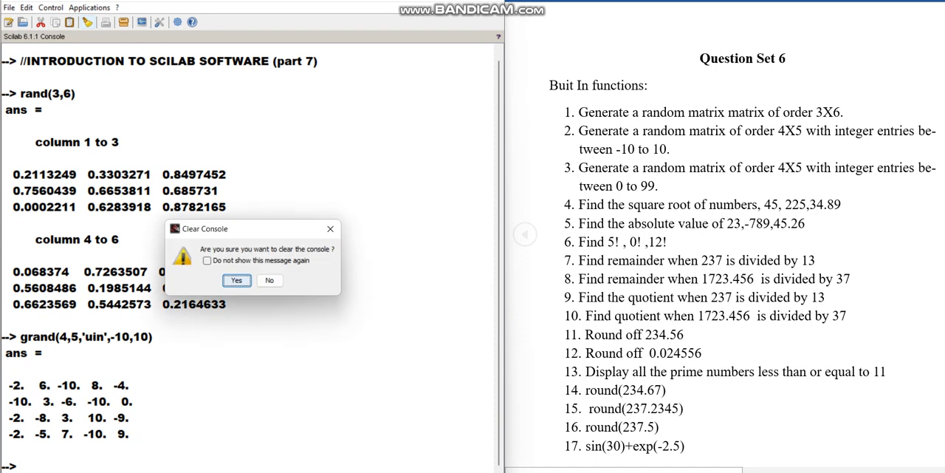
{"action": "left_click", "coordinate": [236, 281]}
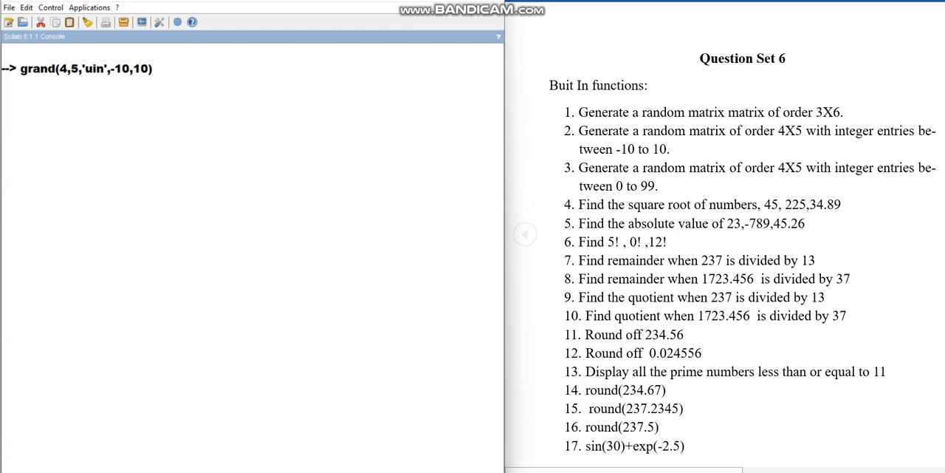
{"action": "key", "text": "BackSpace"}
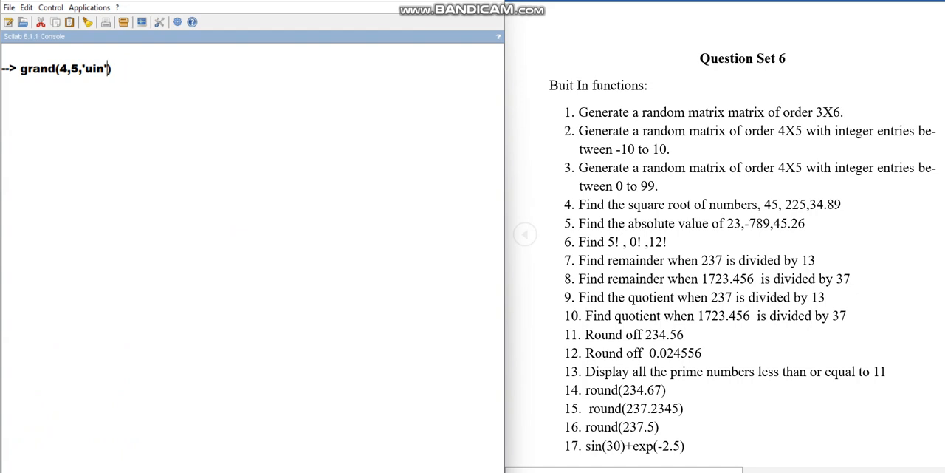
{"action": "type", "text": "0,99"}
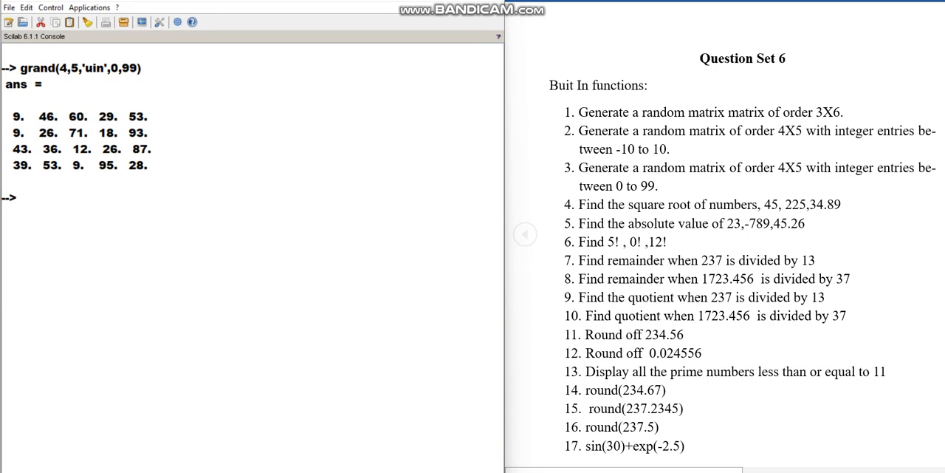
Compute sqrt(45), sqrt(225) and sqrt(34.89), then clear the console
{"action": "type", "text": "sq"}
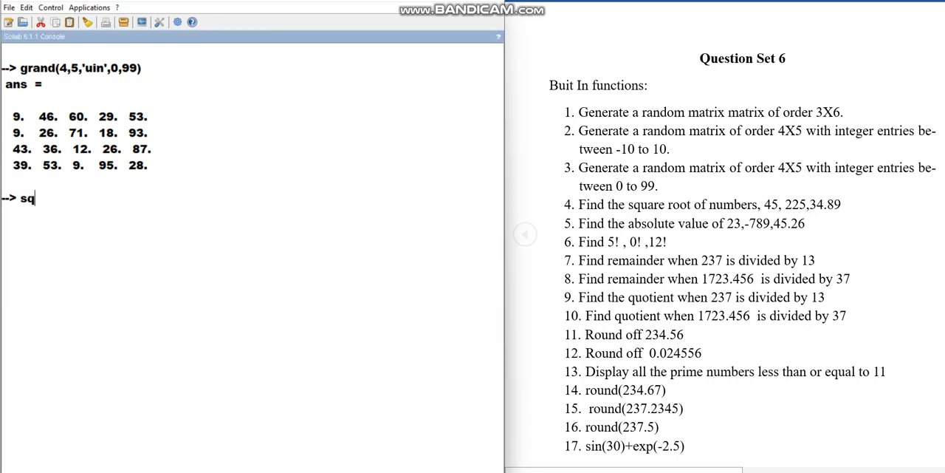
{"action": "type", "text": "rt()"}
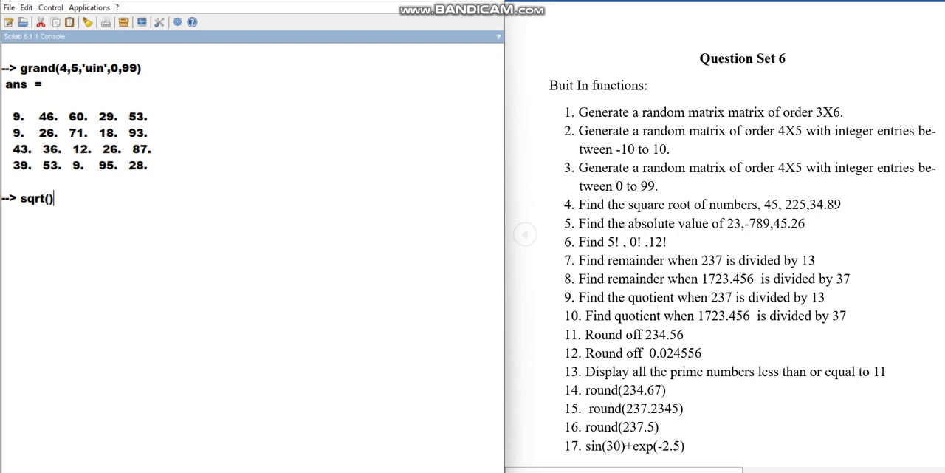
{"action": "type", "text": "45"}
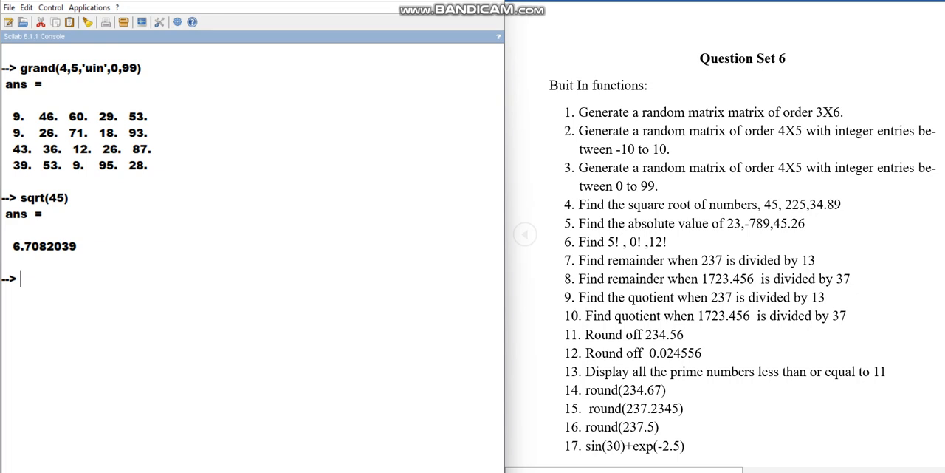
{"action": "type", "text": "sqrt(45)"}
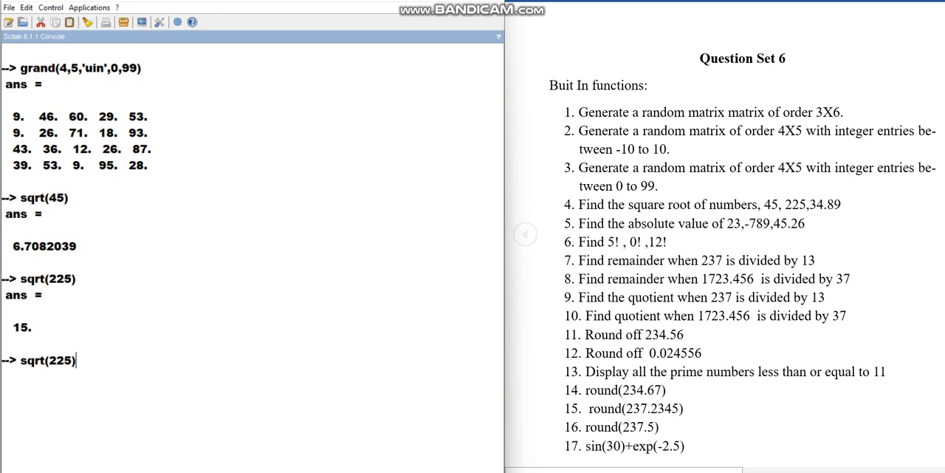
{"action": "key", "text": "BackSpace"}
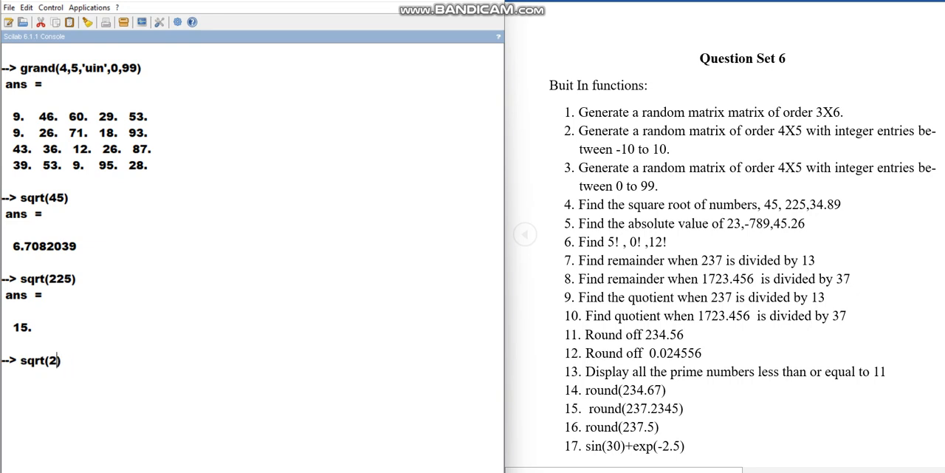
{"action": "type", "text": "4"}
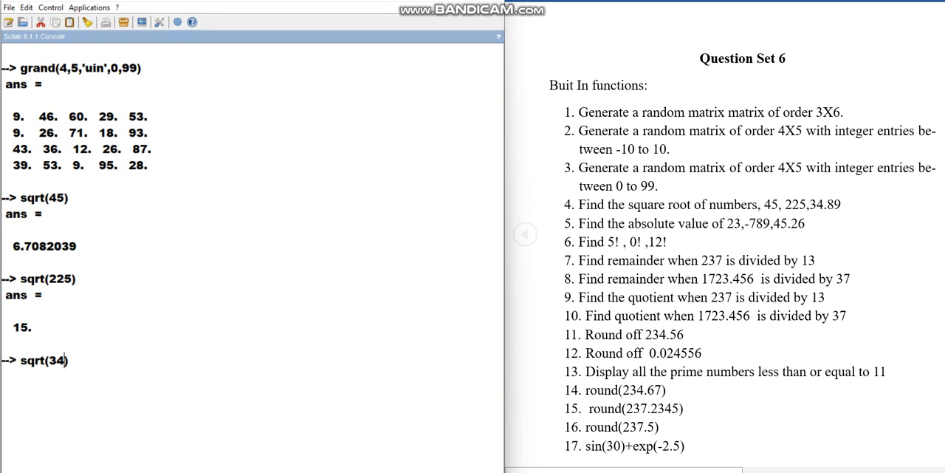
{"action": "type", "text": ".89"}
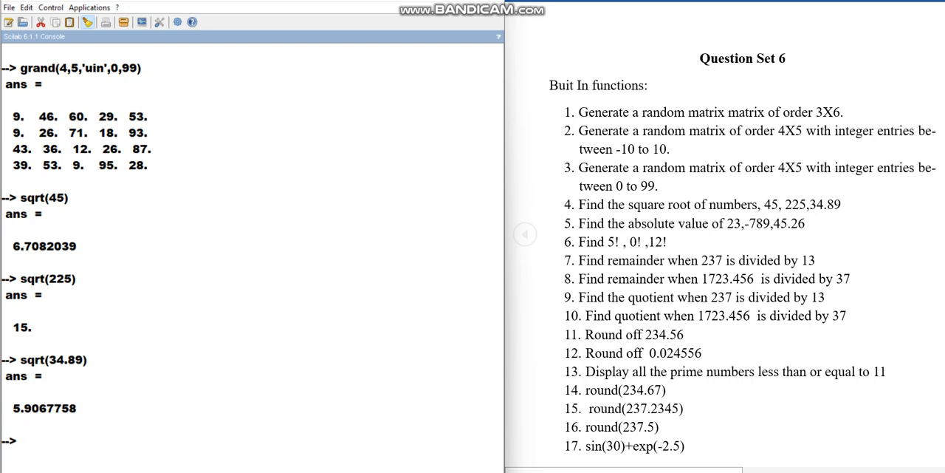
{"action": "left_click", "coordinate": [87, 21]}
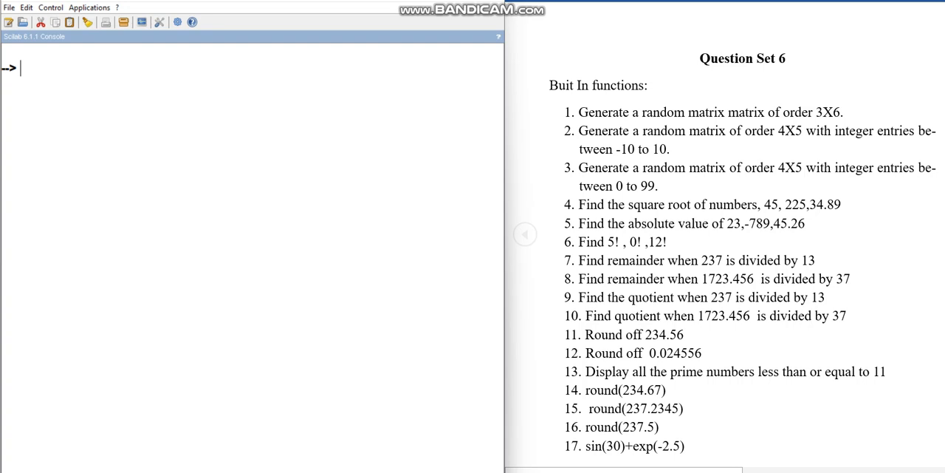
Compute abs(23) and abs(-789), returning 23 and 789
{"action": "type", "text": "abs"}
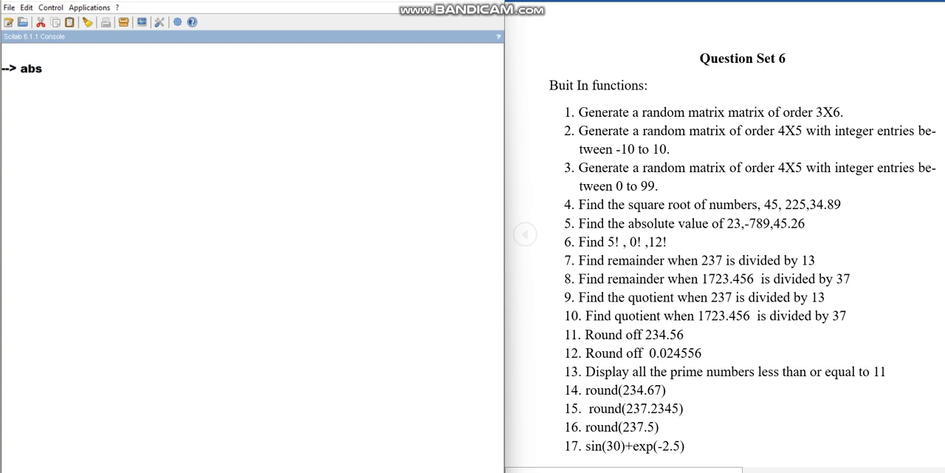
{"action": "type", "text": "()"}
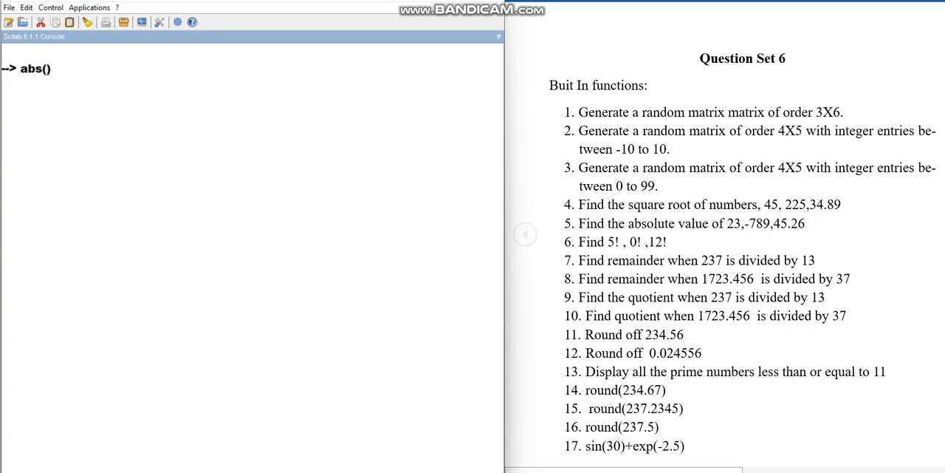
{"action": "type", "text": "23"}
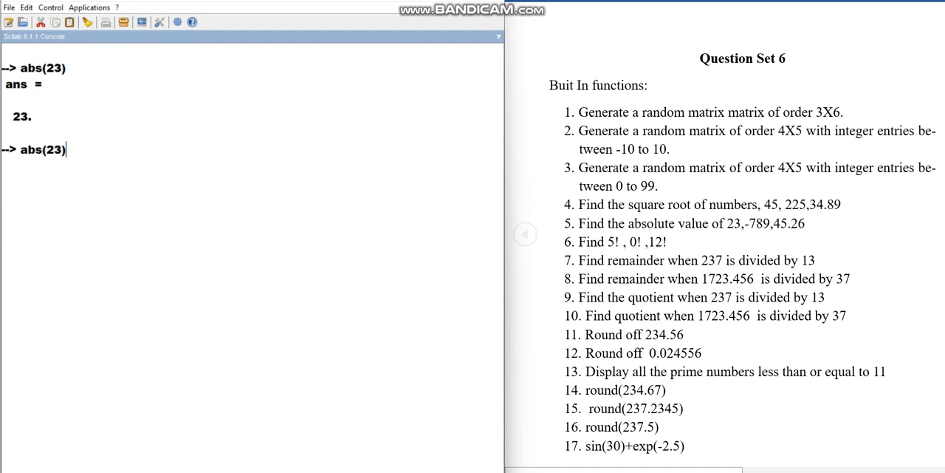
{"action": "type", "text": "-7"}
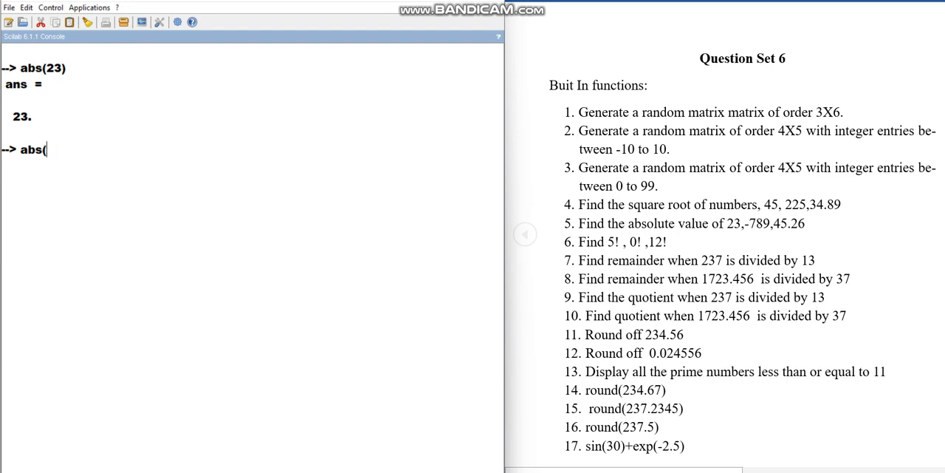
{"action": "type", "text": "-789)"}
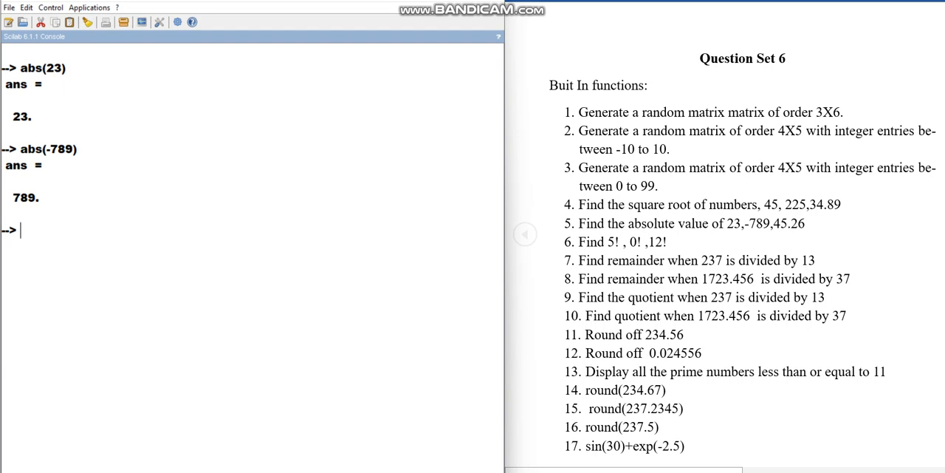
Compute factorial(5), factorial(0) and factorial(12), then clear the console
{"action": "type", "text": "facto"}
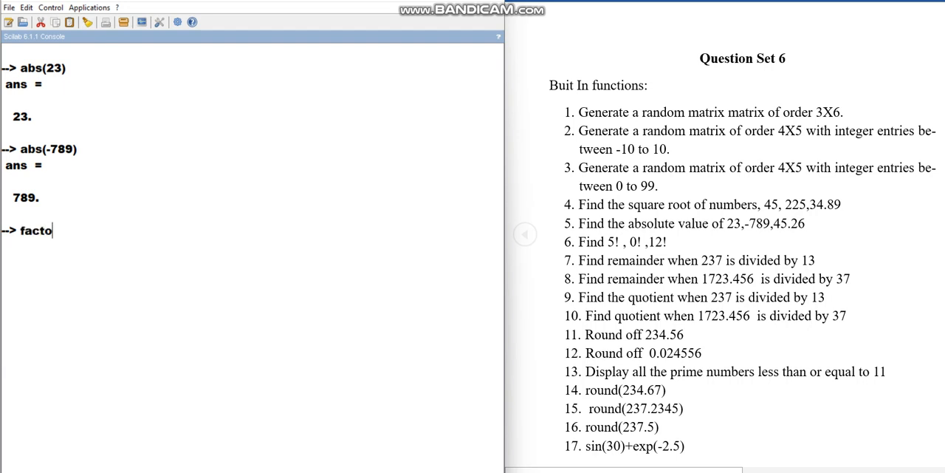
{"action": "type", "text": "rial"}
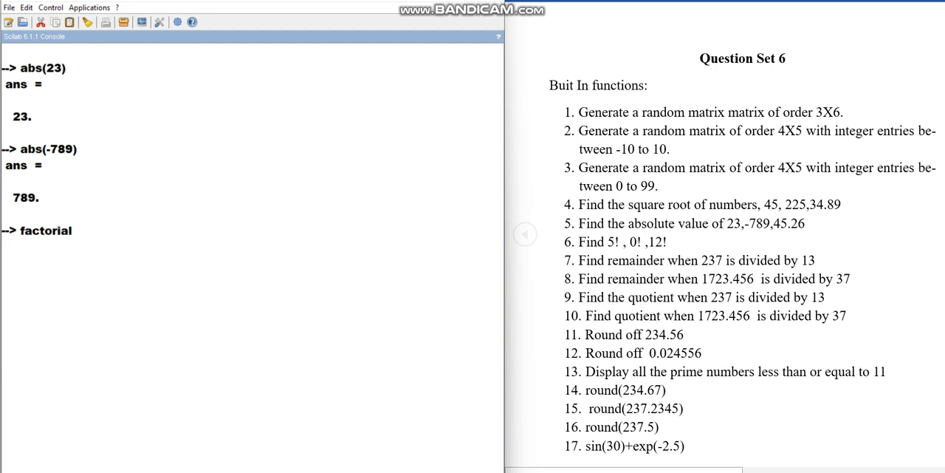
{"action": "type", "text": "()"}
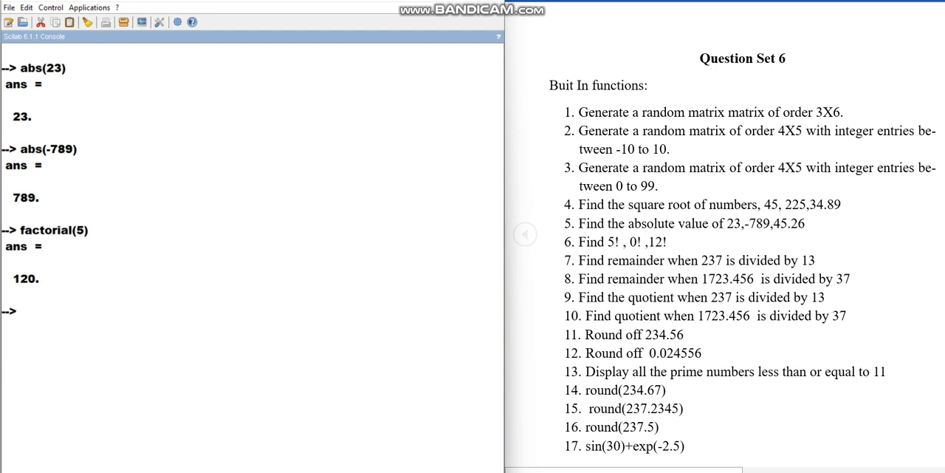
{"action": "type", "text": "factorial(5)"}
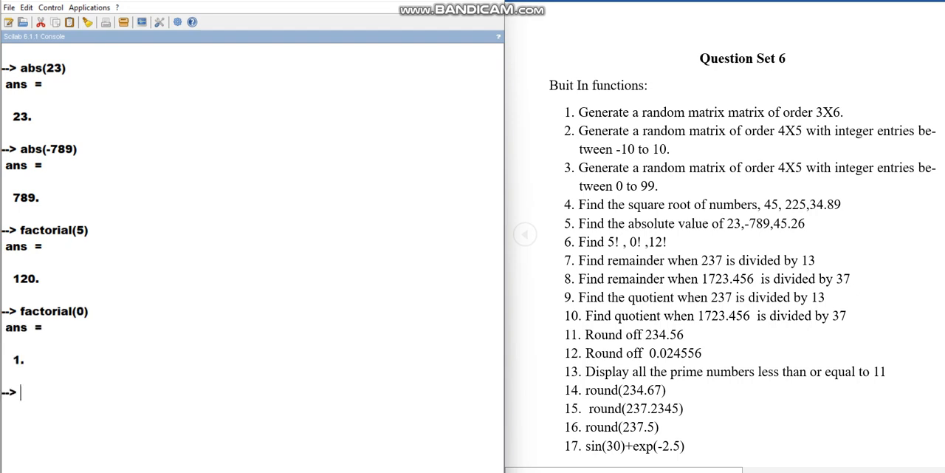
{"action": "type", "text": "factorial(0)"}
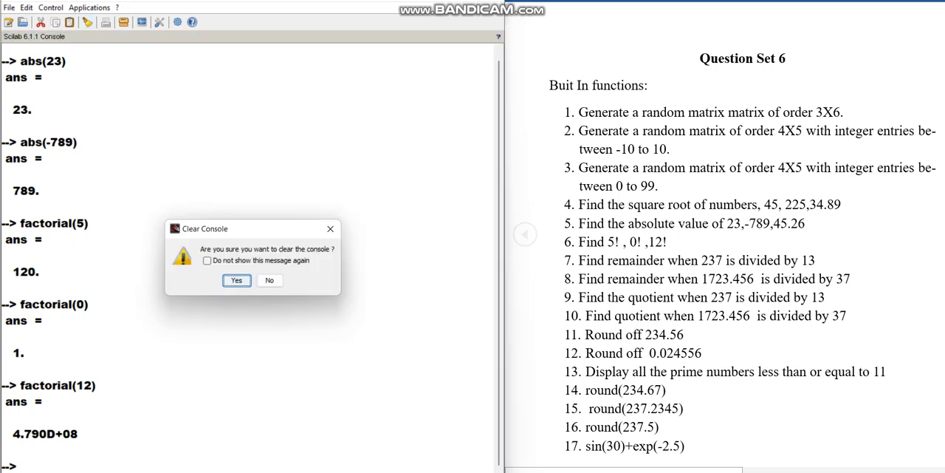
{"action": "left_click", "coordinate": [237, 281]}
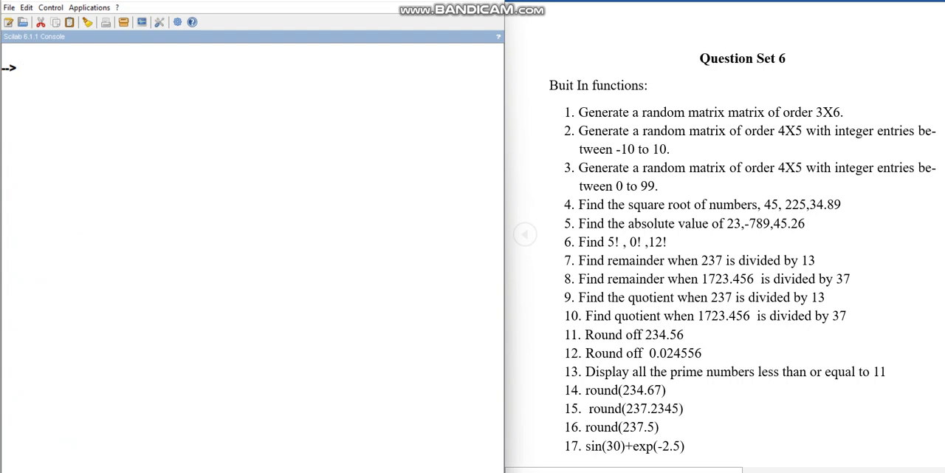
Compute modulo(237,13), giving remainder 3
{"action": "left_click", "coordinate": [22, 68]}
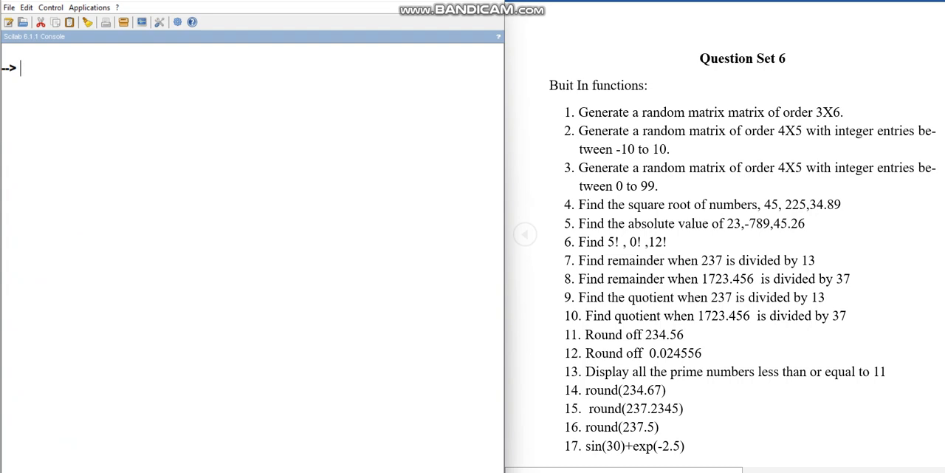
{"action": "type", "text": "m"}
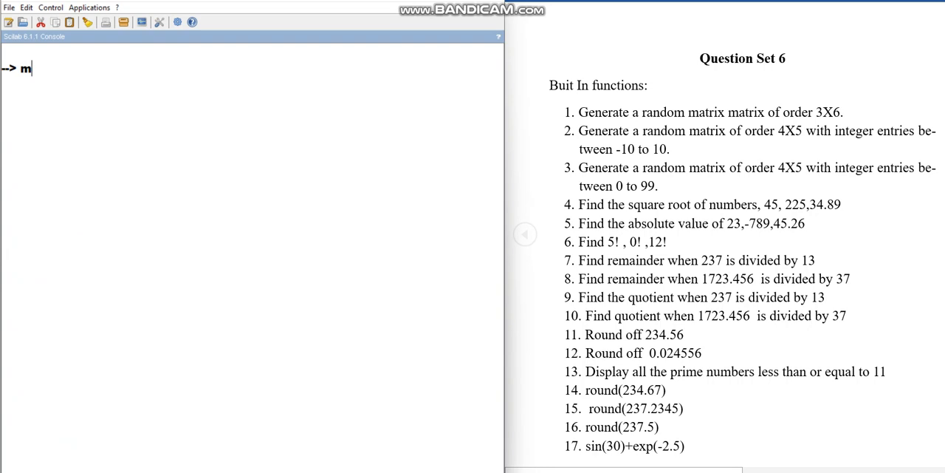
{"action": "type", "text": "odul"}
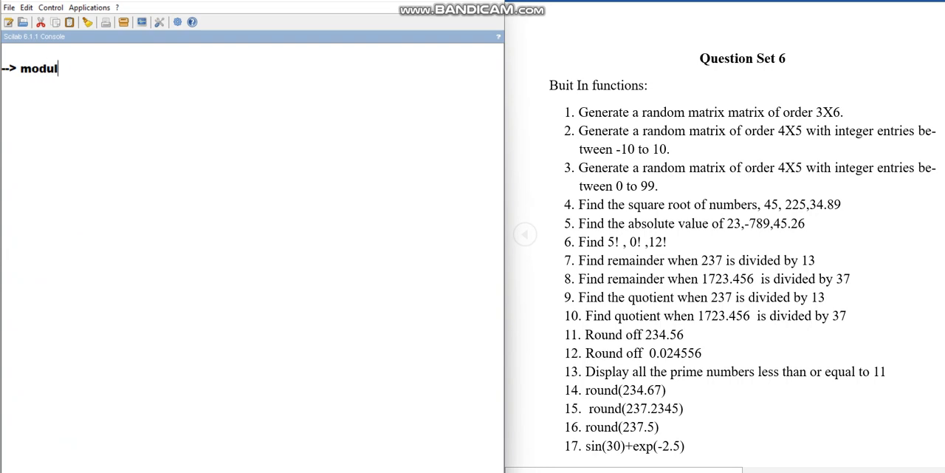
{"action": "type", "text": "o()"}
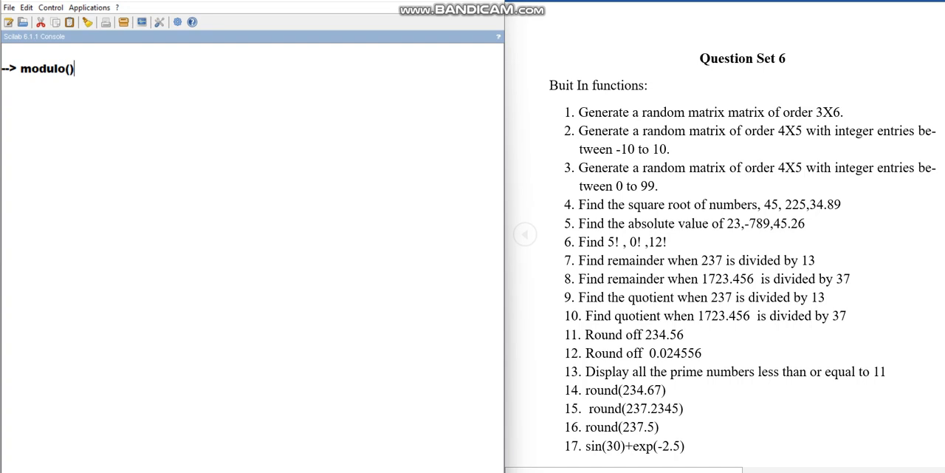
{"action": "type", "text": "237"}
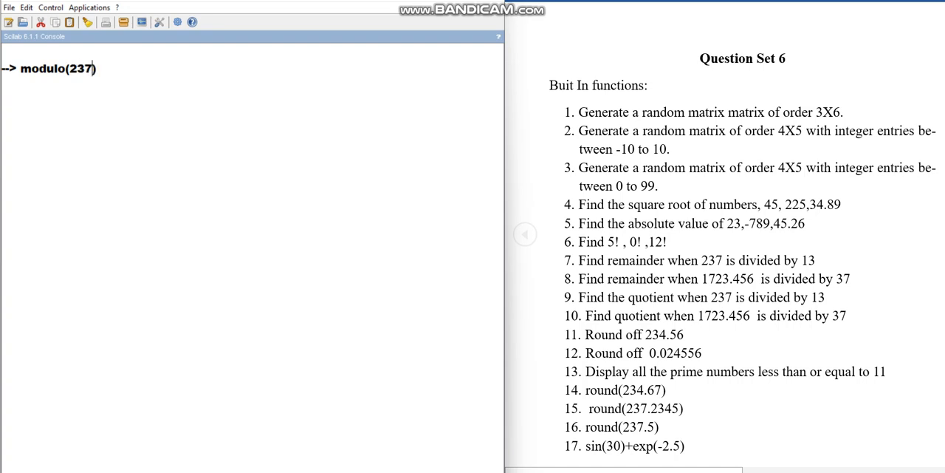
{"action": "type", "text": "13"}
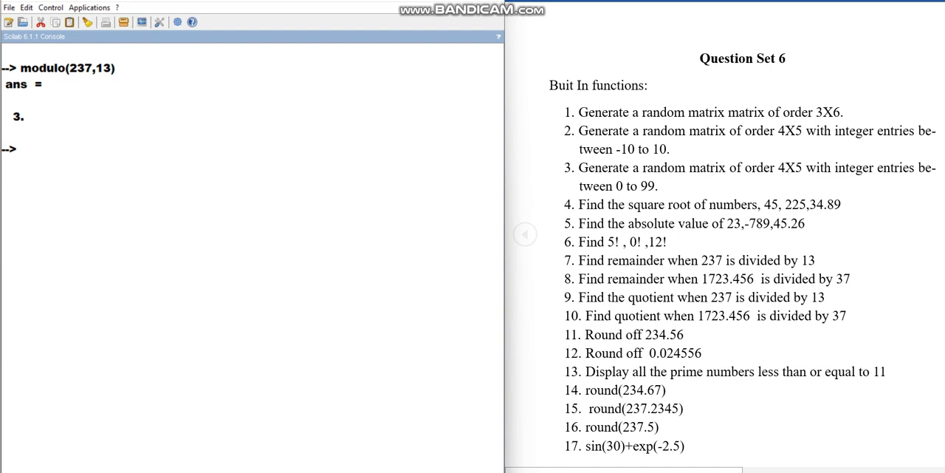
{"action": "type", "text": "modulo(237,13)"}
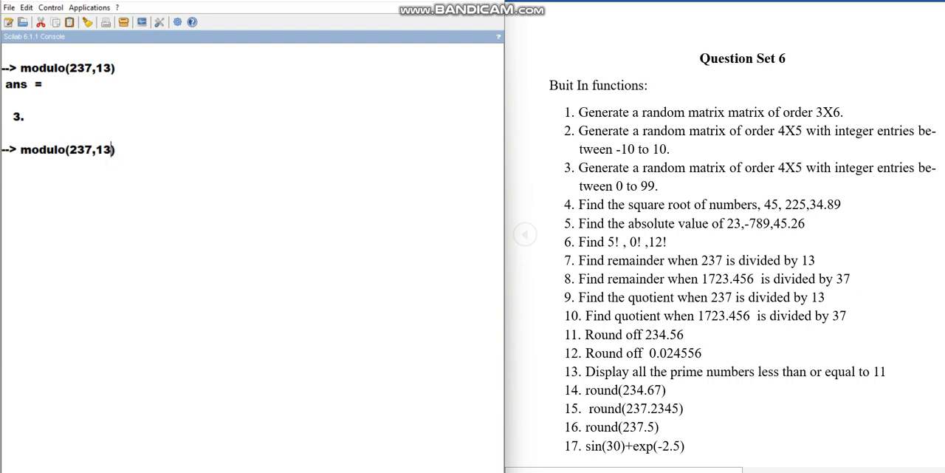
Edit the recalled command to modulo(1723.456,37), giving 21.456
{"action": "key", "text": "Backspace"}
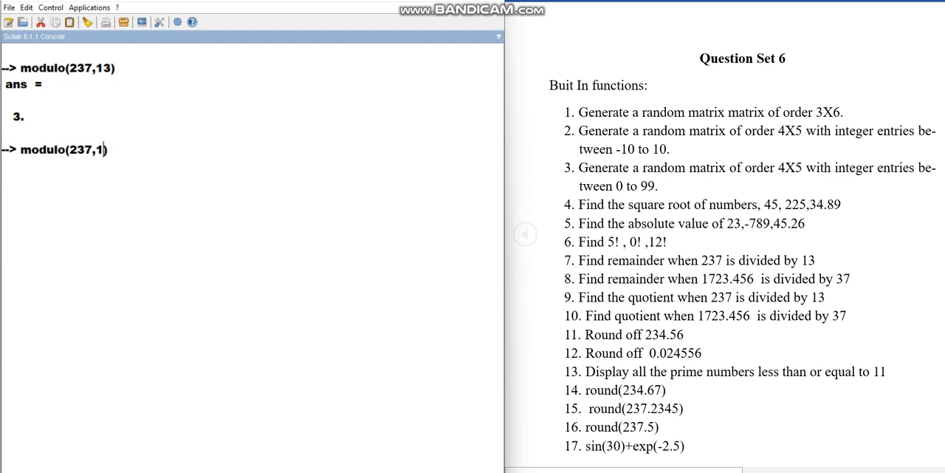
{"action": "key", "text": "Backspace"}
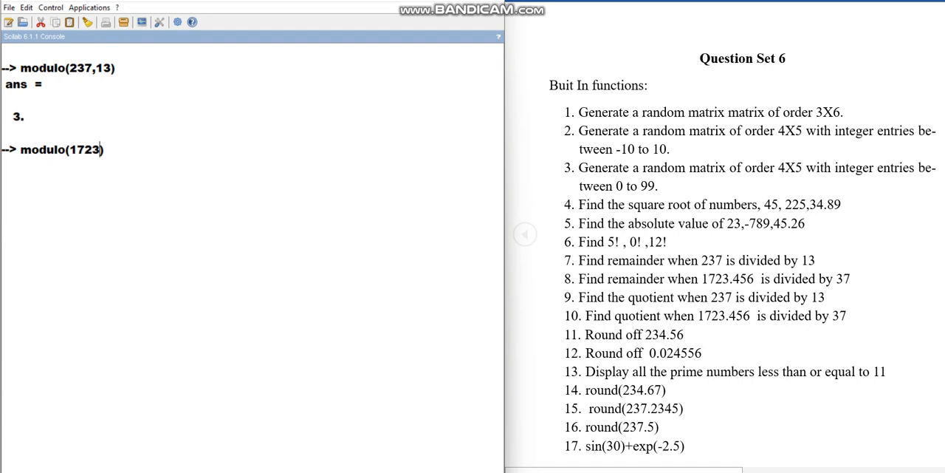
{"action": "type", "text": ".456"}
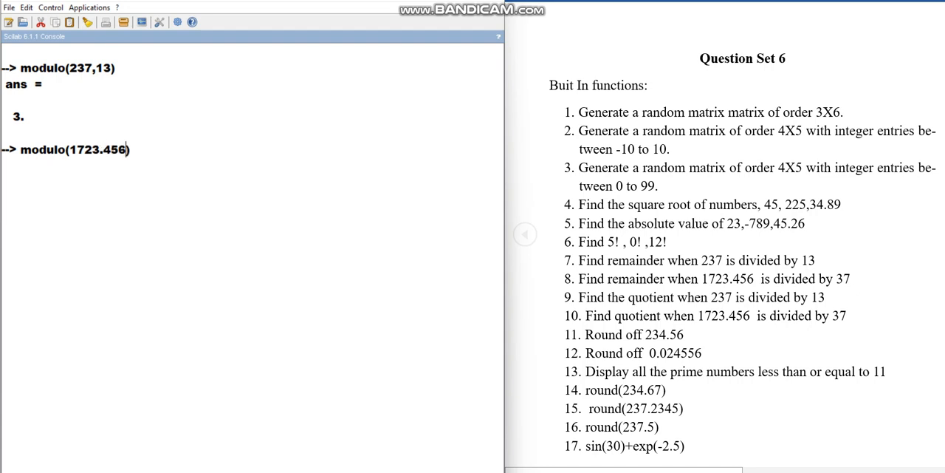
{"action": "type", "text": ","}
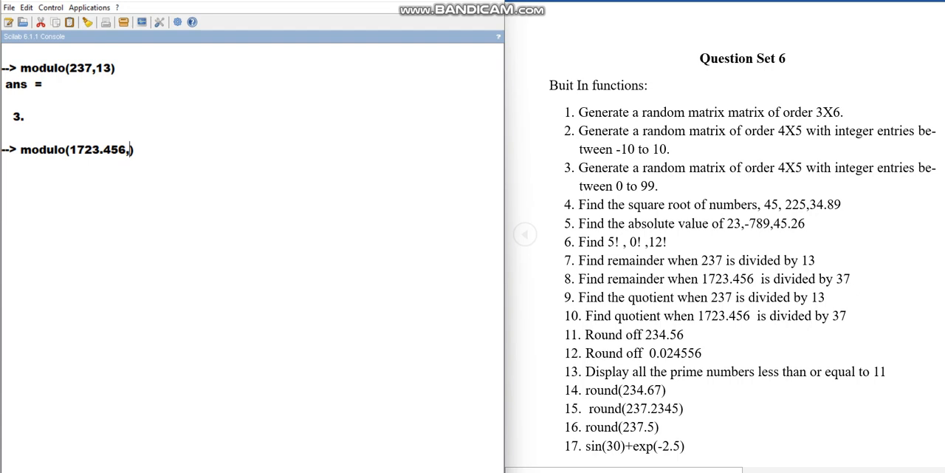
{"action": "type", "text": "37"}
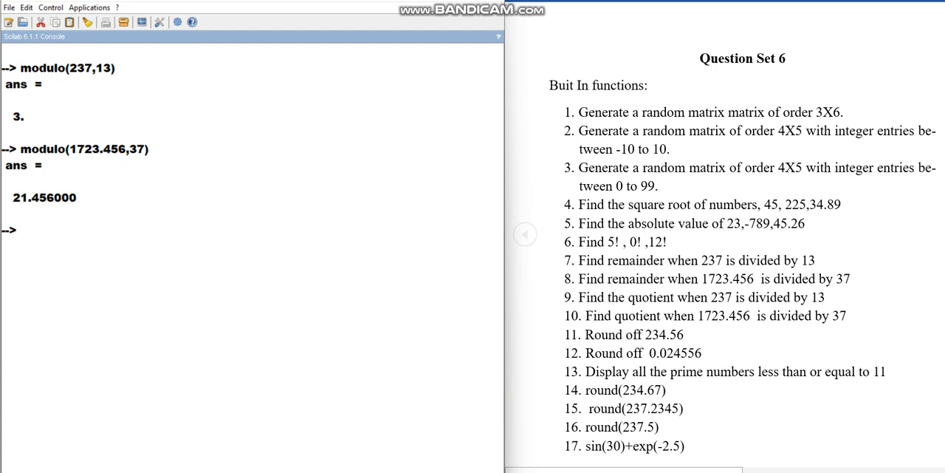
Compute int(237/13), giving integer quotient 18
{"action": "type", "text": "int"}
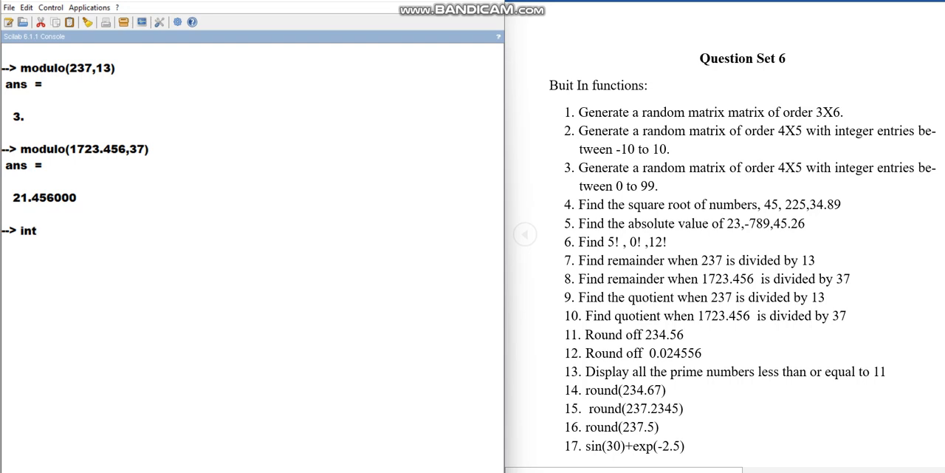
{"action": "type", "text": "()"}
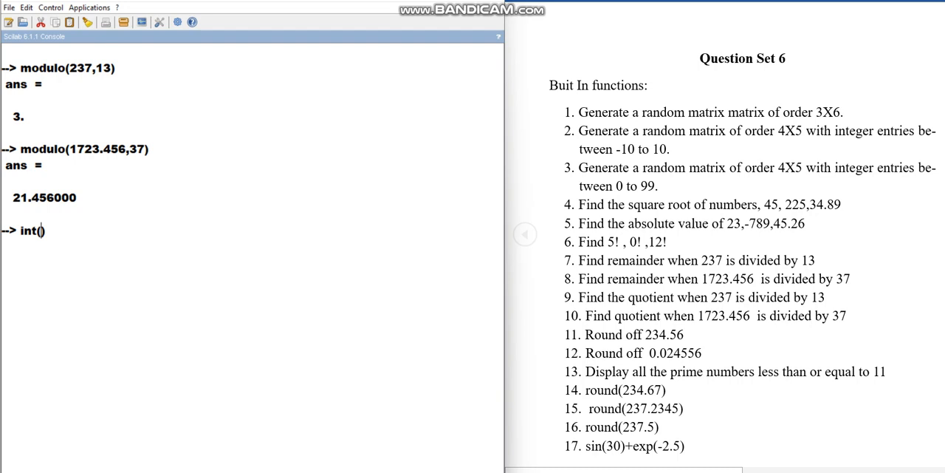
{"action": "type", "text": "237/"}
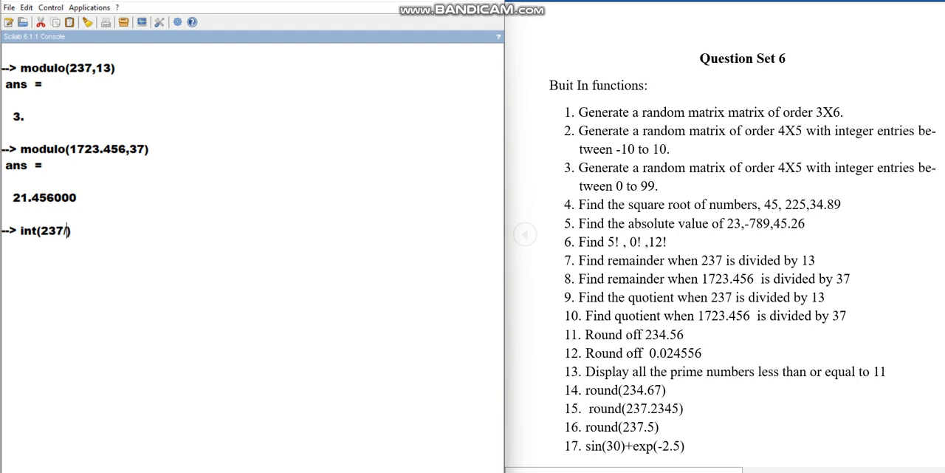
{"action": "type", "text": "13)"}
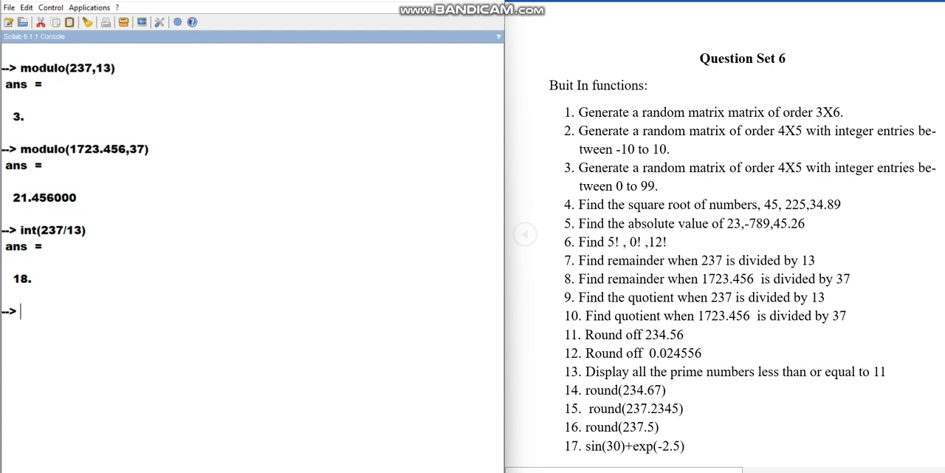
{"action": "type", "text": "int(237/13)"}
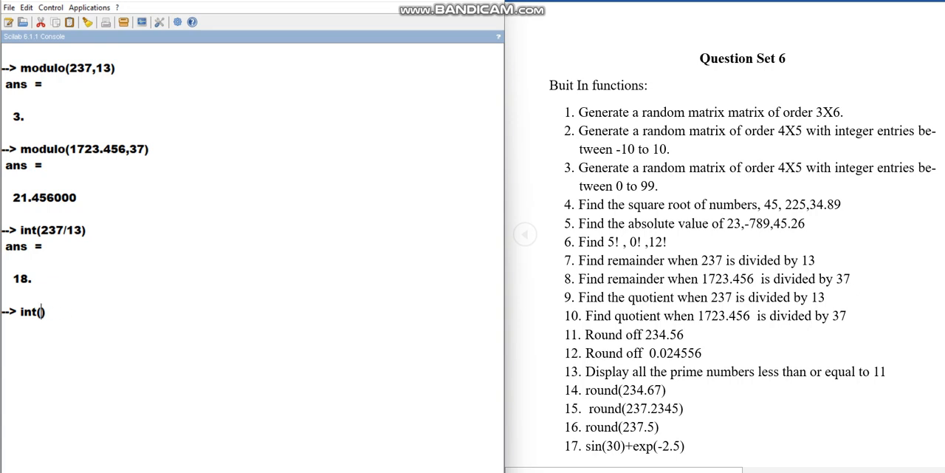
Compute int(1723.456/37), giving 46, and begin a round command
{"action": "type", "text": "1723"}
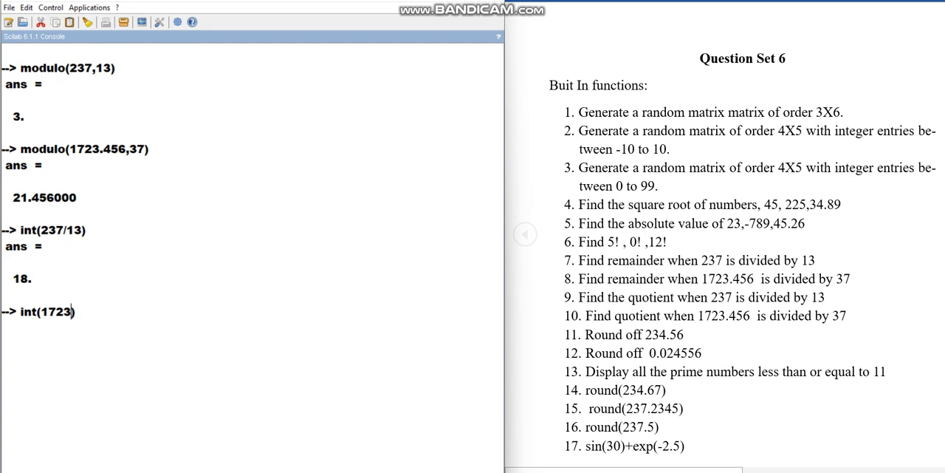
{"action": "type", "text": "."}
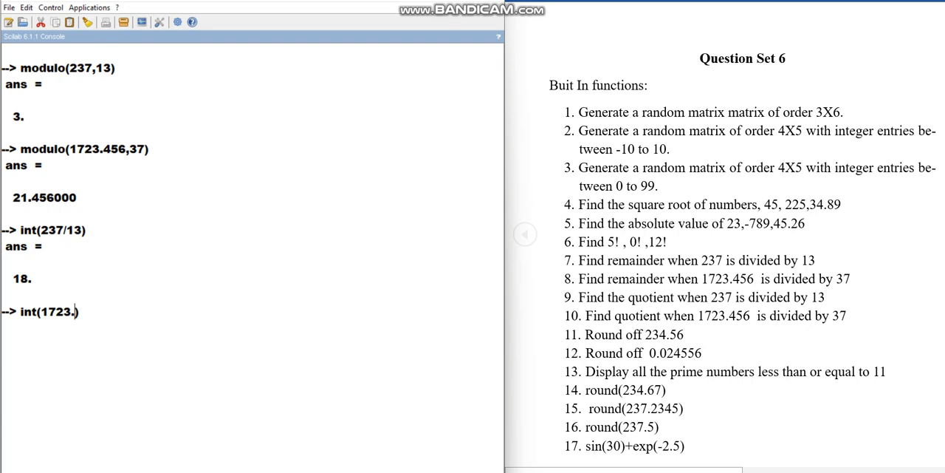
{"action": "type", "text": "456"}
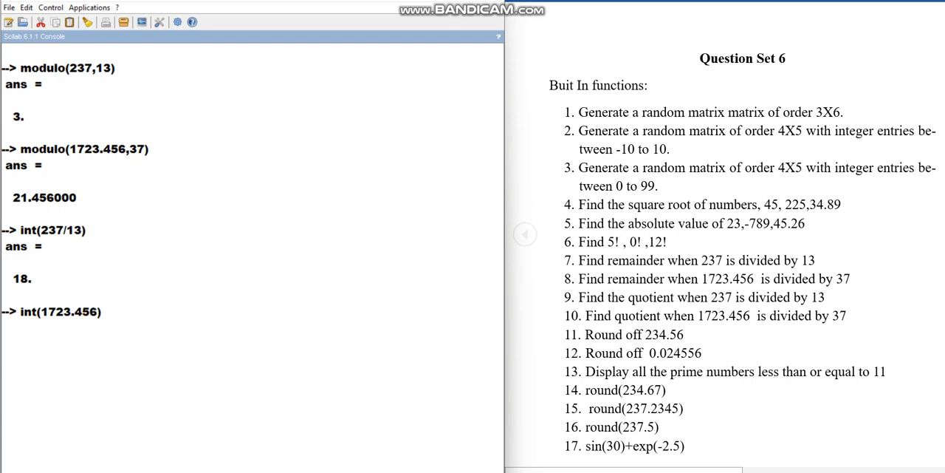
{"action": "type", "text": "/3"}
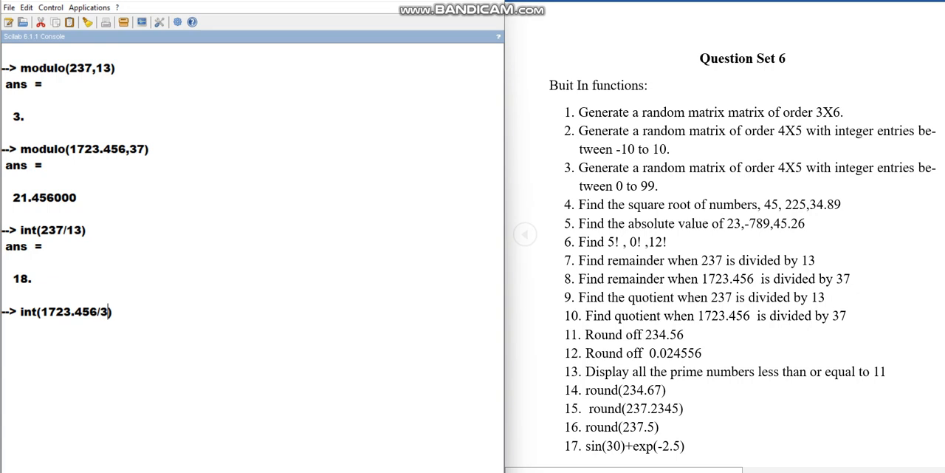
{"action": "type", "text": "7"}
{"action": "key", "text": "enter"}
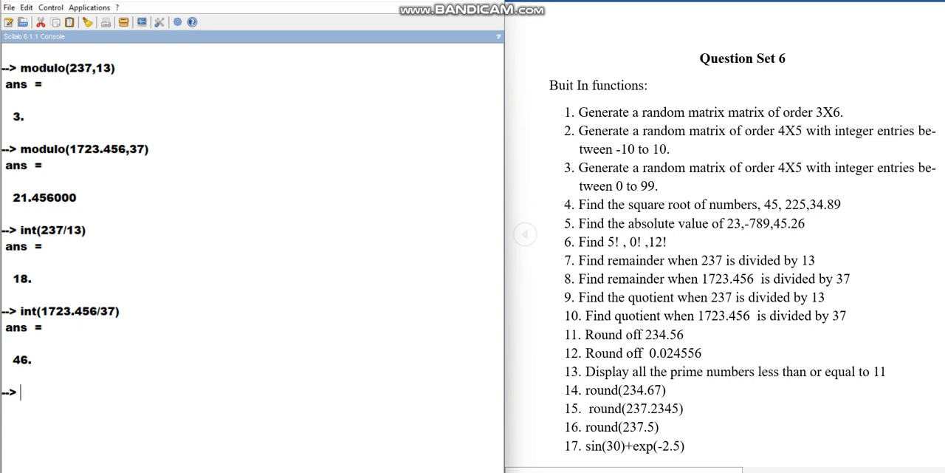
{"action": "type", "text": "round("}
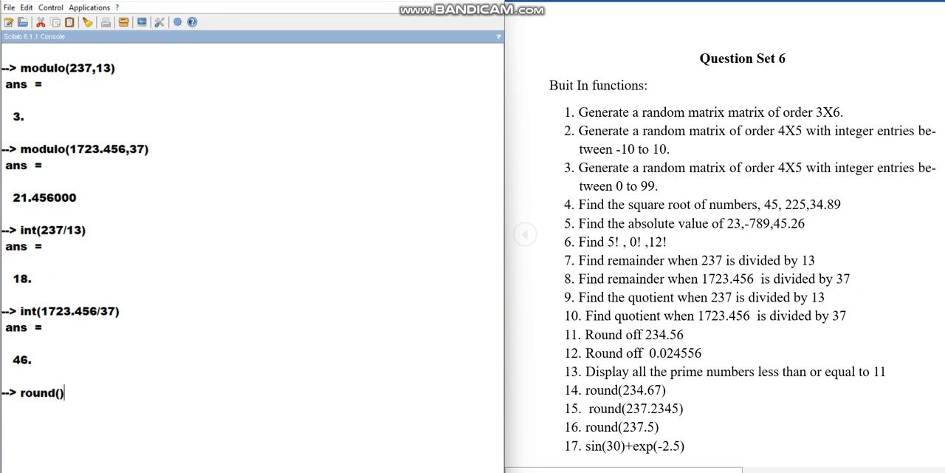
Evaluate round(236.67) to get 237, then clear the console
{"action": "type", "text": "236"}
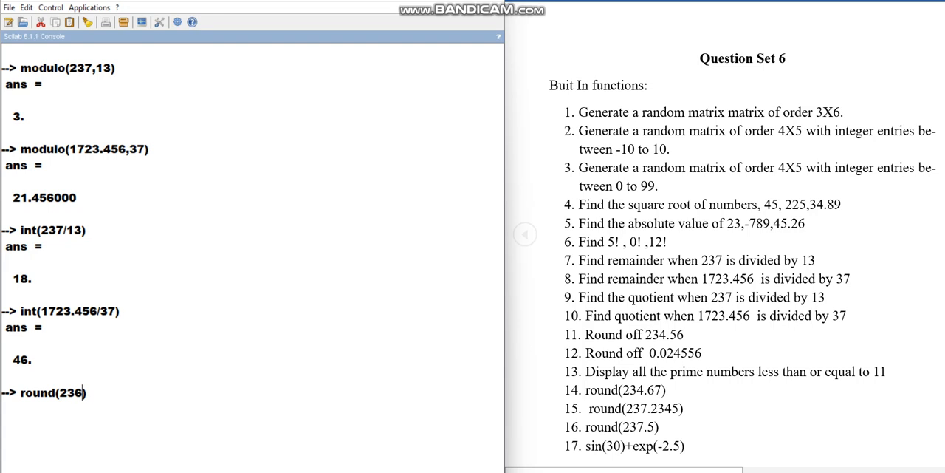
{"action": "type", "text": ".67)"}
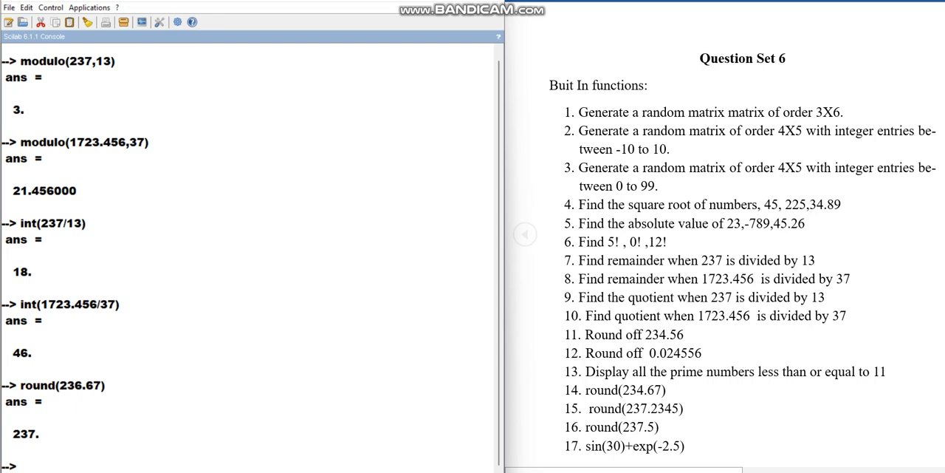
{"action": "left_click", "coordinate": [89, 20]}
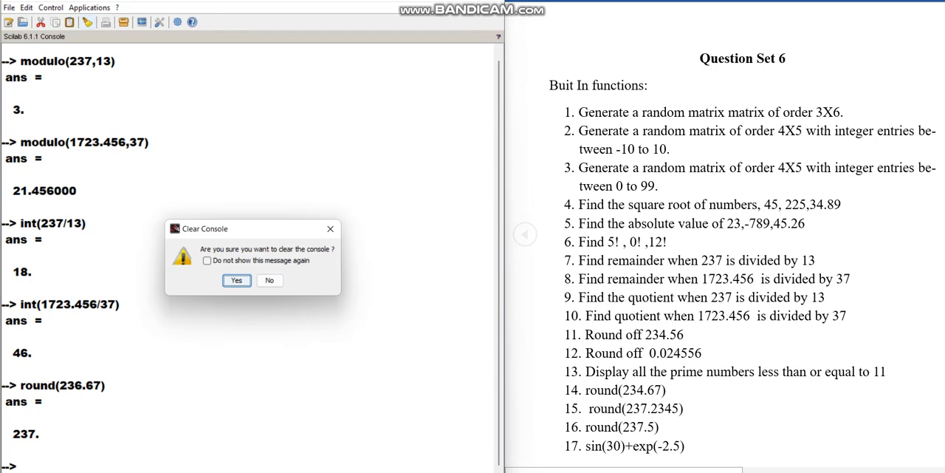
{"action": "left_click", "coordinate": [236, 281]}
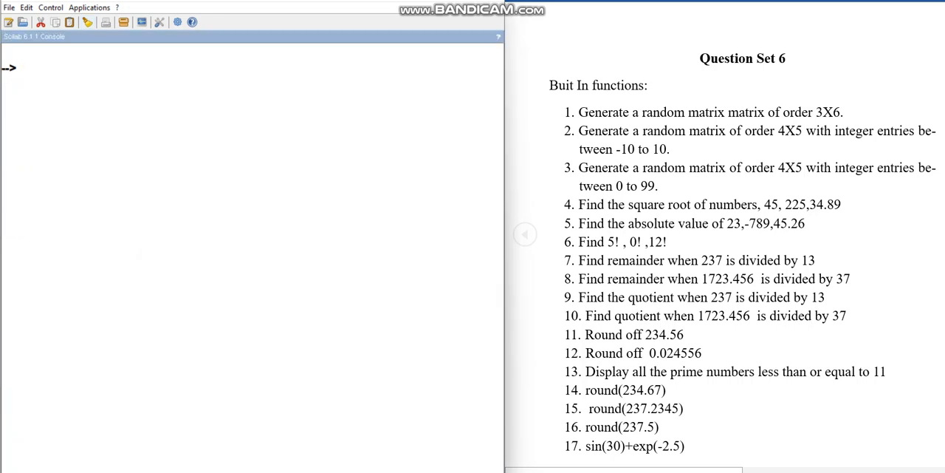
Evaluate round(237.2345) giving 237 and round(237.5) giving 238
{"action": "type", "text": "r"}
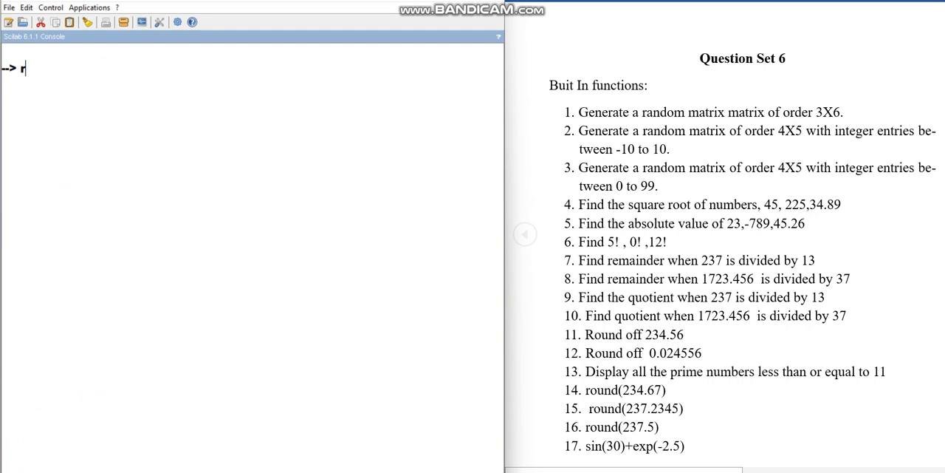
{"action": "type", "text": "ound"}
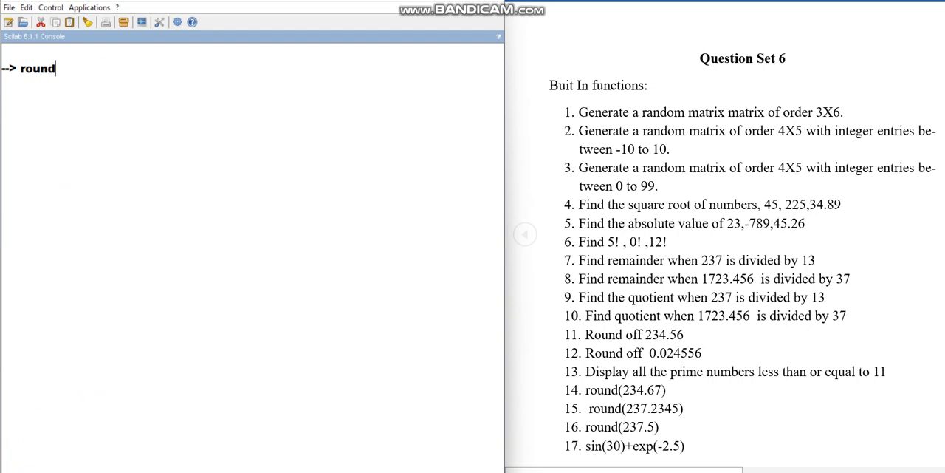
{"action": "type", "text": "()"}
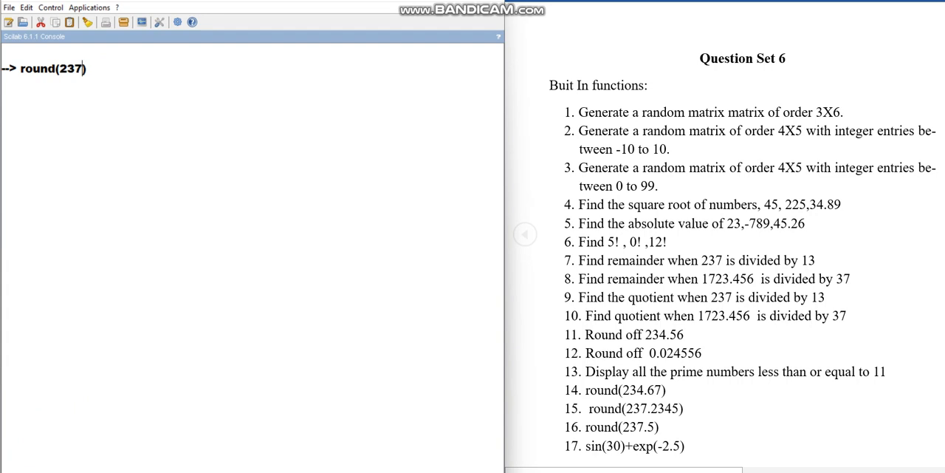
{"action": "type", "text": ".2345"}
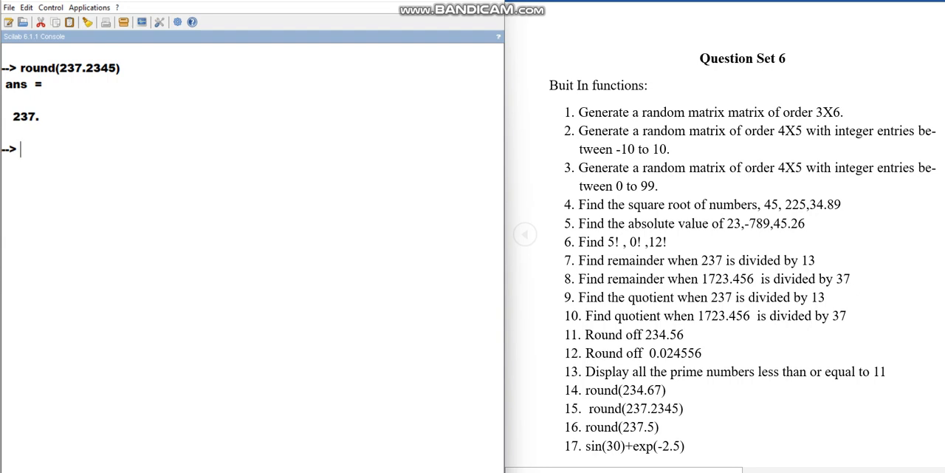
{"action": "type", "text": "round(237.2345)"}
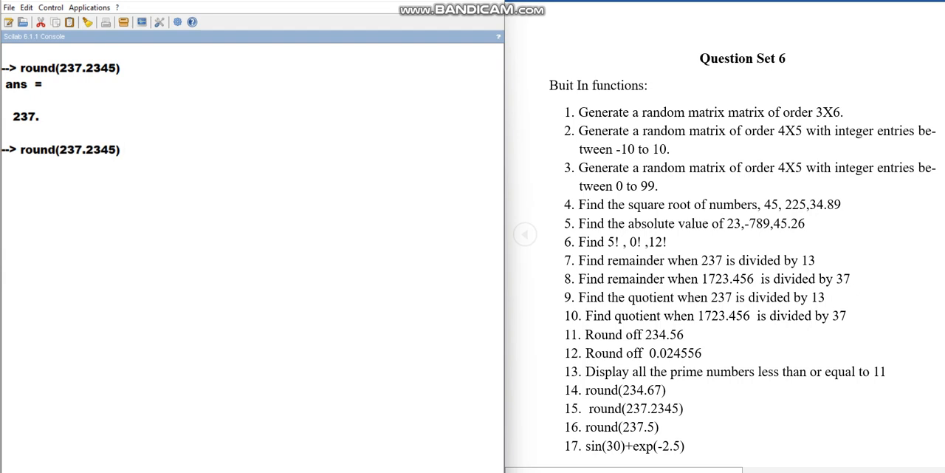
{"action": "key", "text": "BackSpace"}
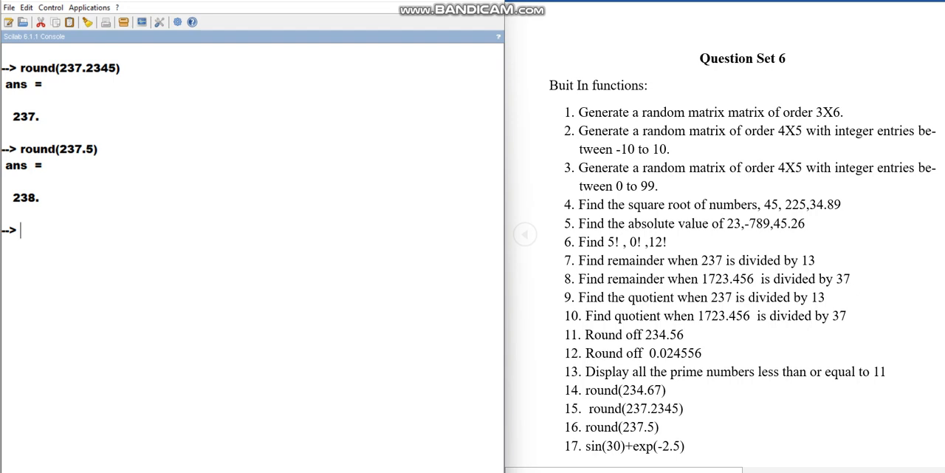
{"action": "type", "text": "s"}
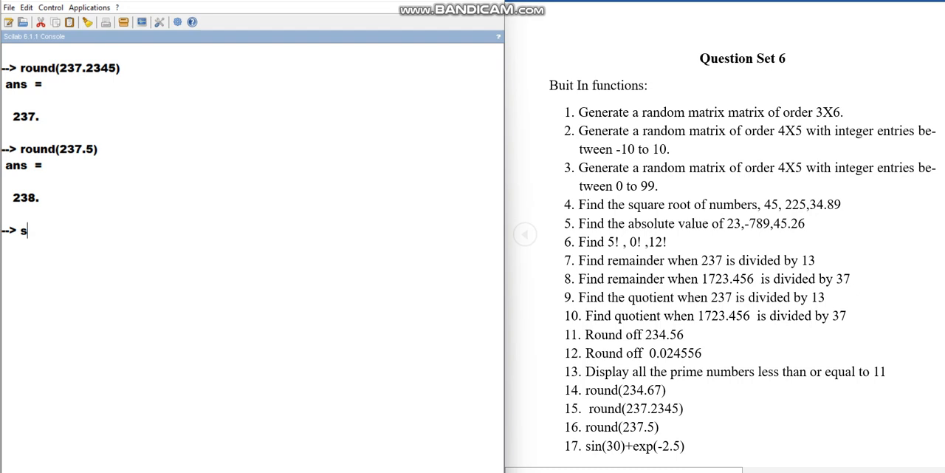
Enter the expression sin(30)+exp(-2.5) at the prompt, ready for evaluation
{"action": "type", "text": "in("}
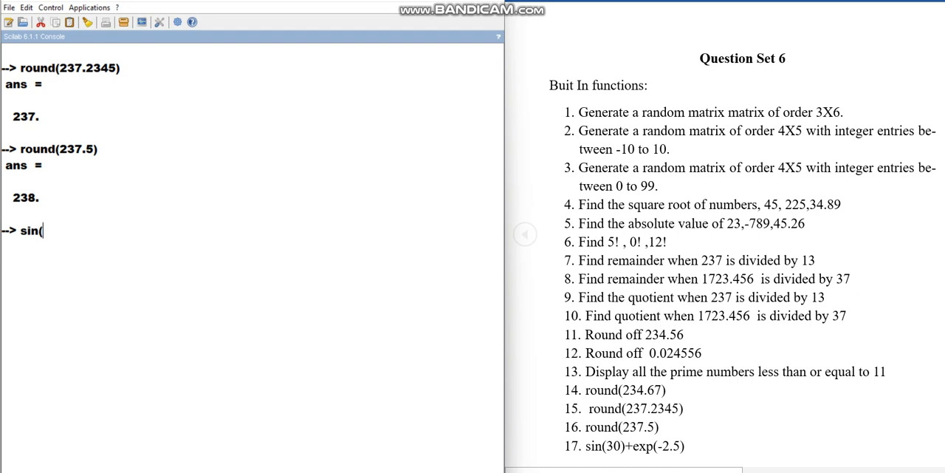
{"action": "type", "text": ")"}
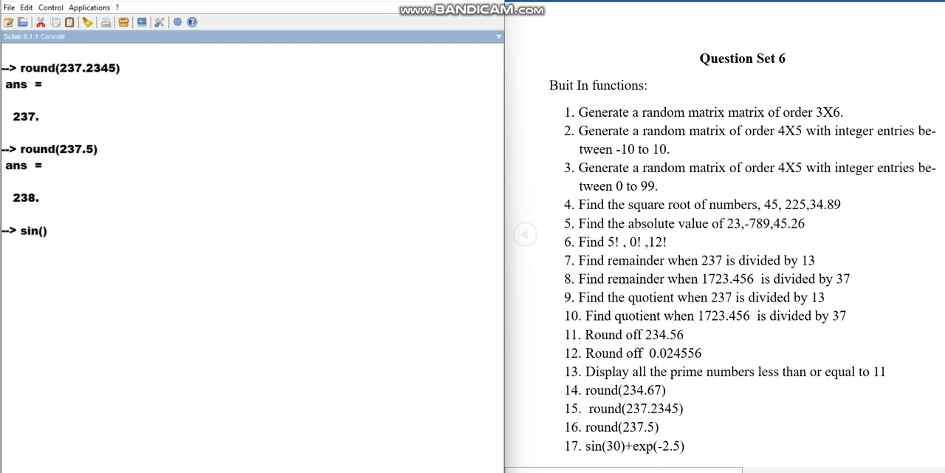
{"action": "type", "text": "30"}
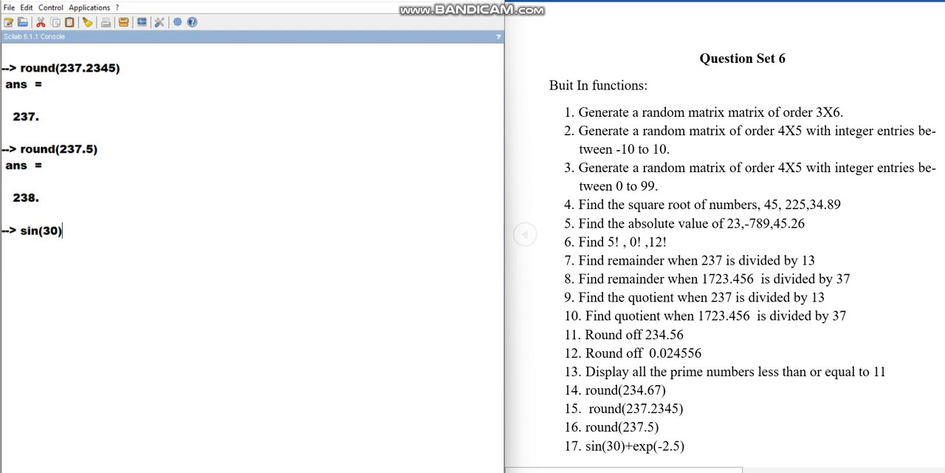
{"action": "type", "text": "+exp(-2."}
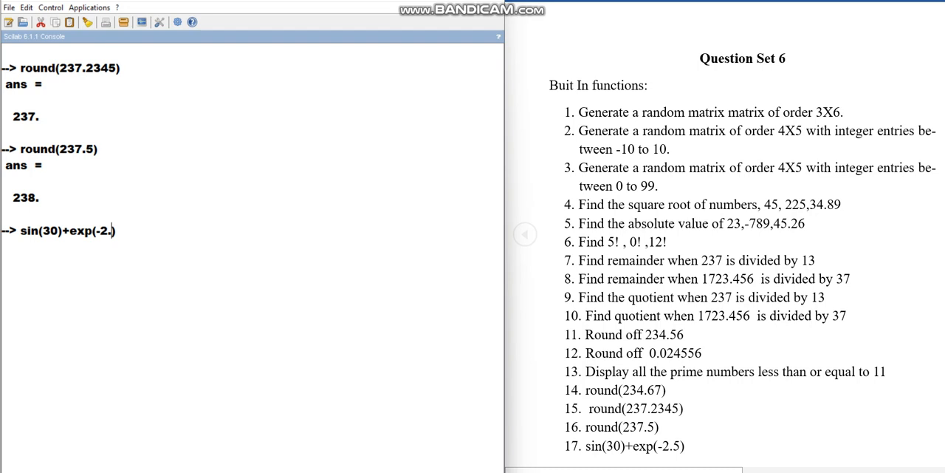
{"action": "type", "text": "5"}
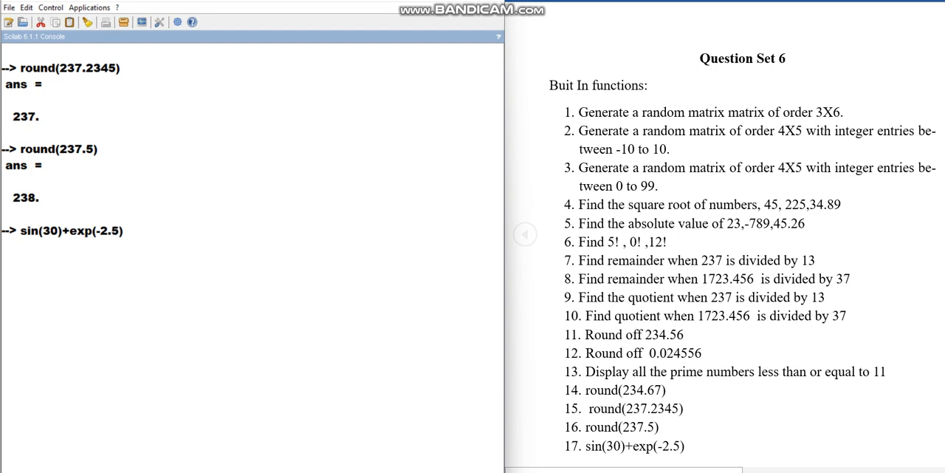